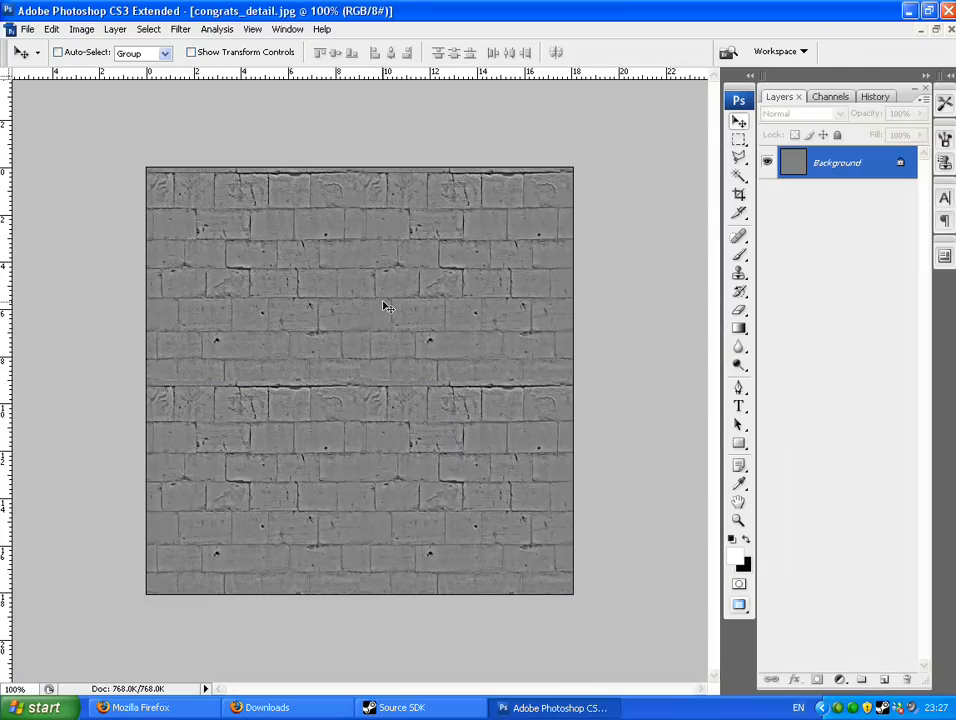
mouse_move(324, 334)
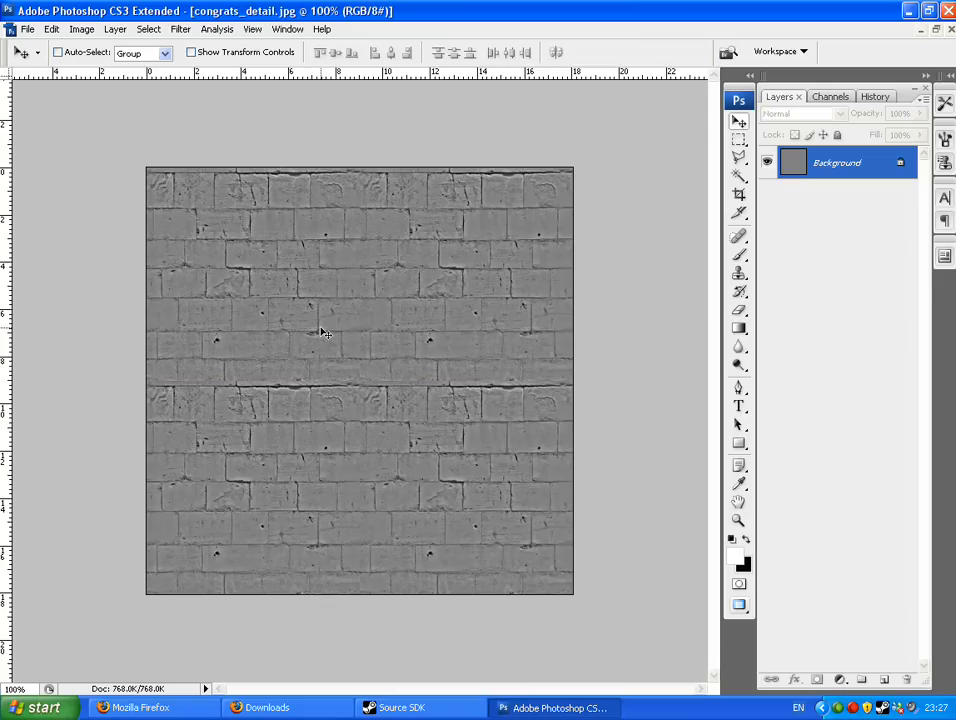
mouse_move(346, 332)
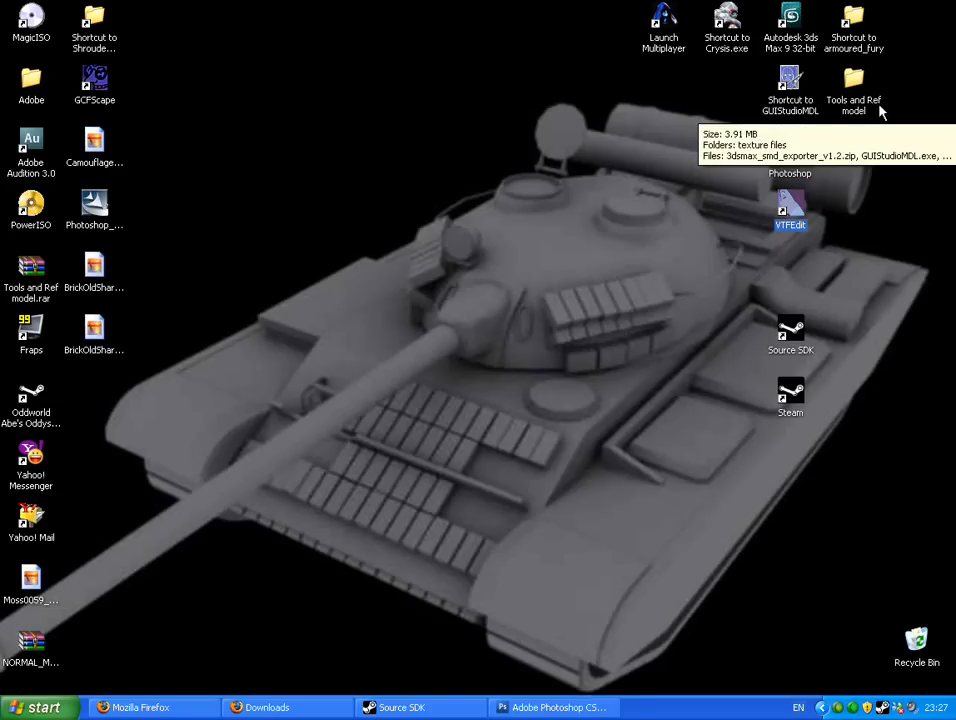
From the texture files folder, send congrats_detail.jpg to VTFEdit via Open With
double_click(852, 84)
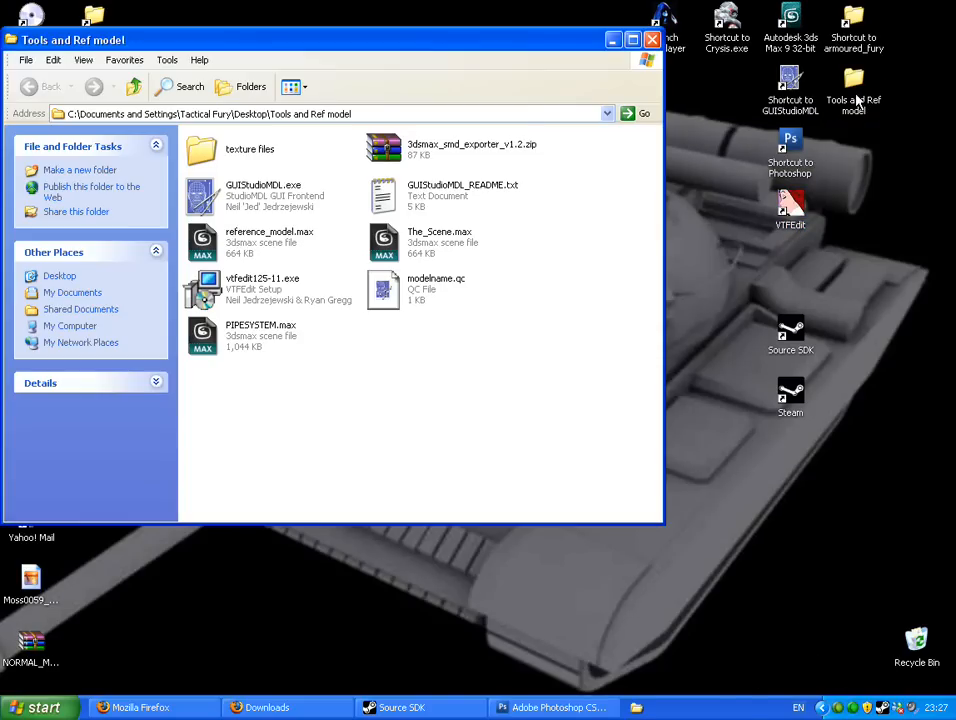
click(632, 40)
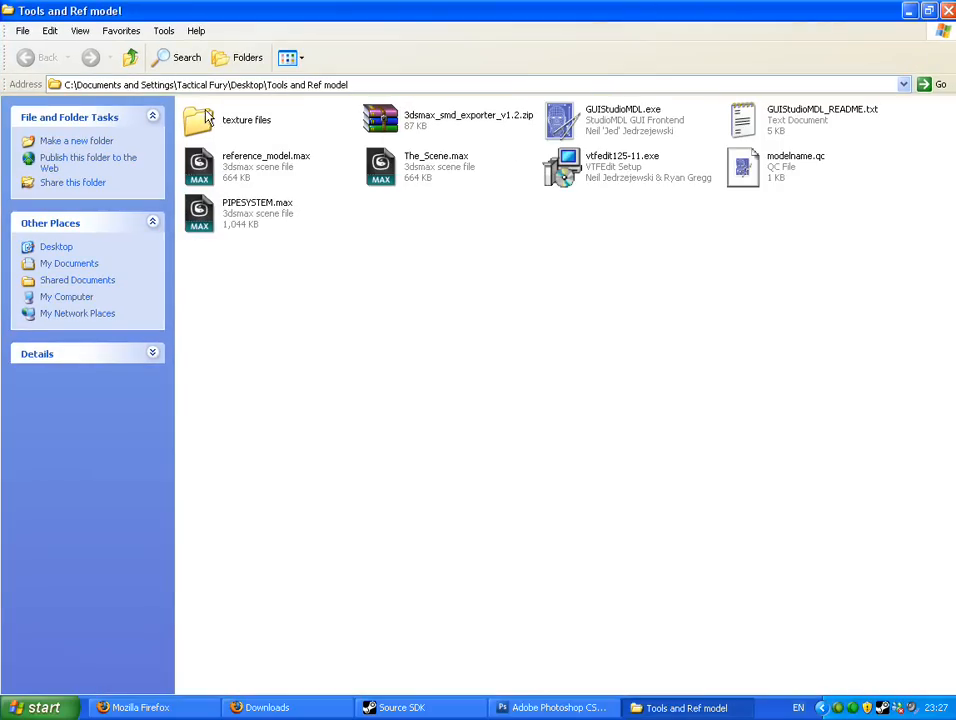
double_click(246, 120)
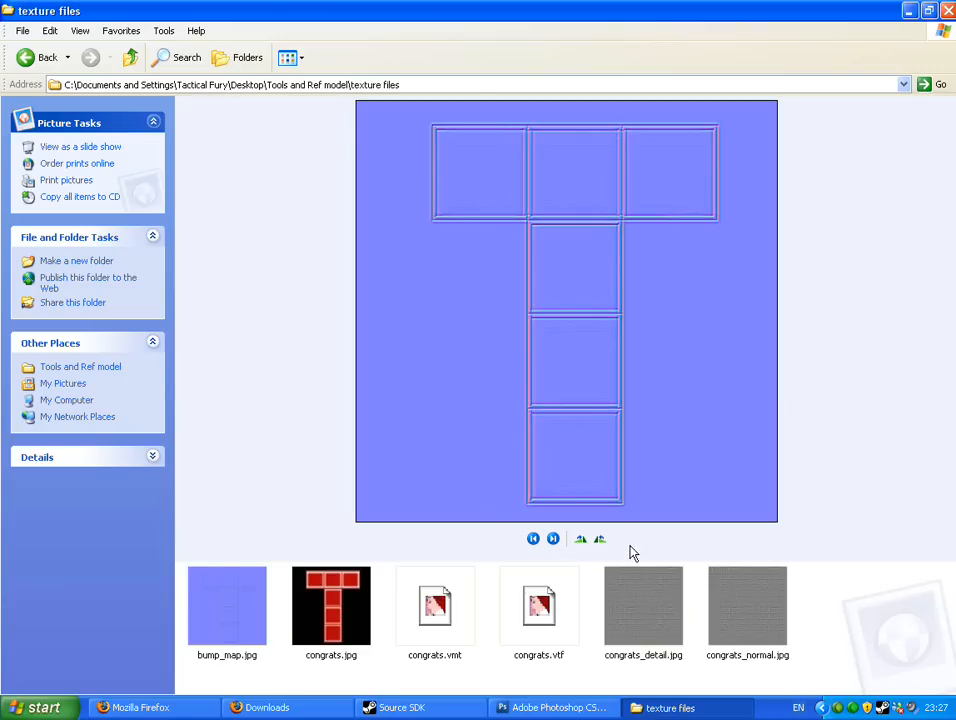
right_click(644, 604)
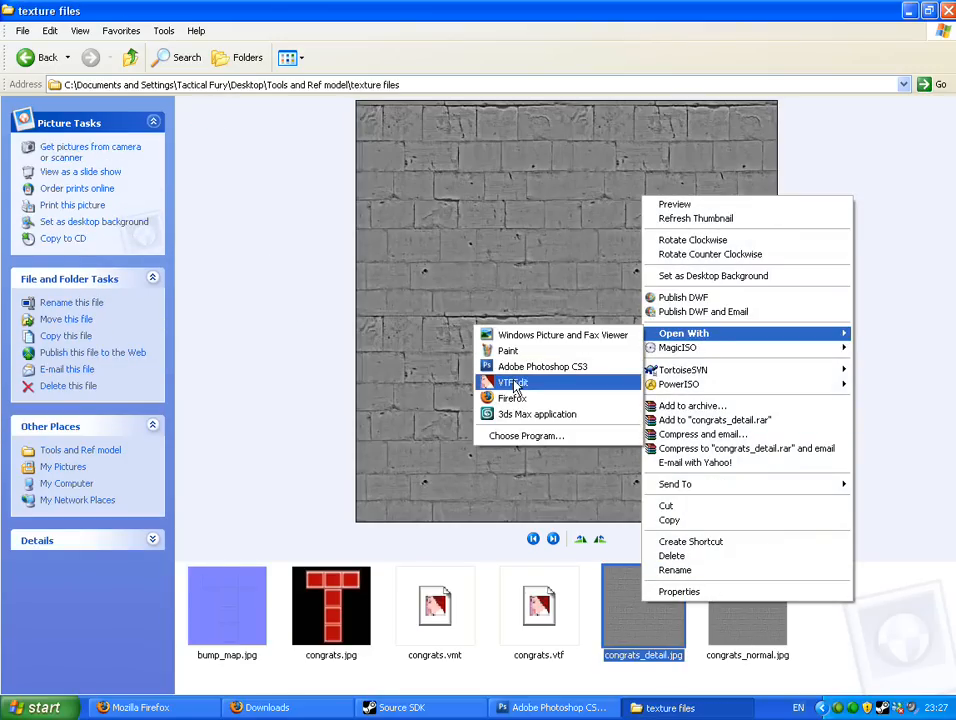
click(512, 382)
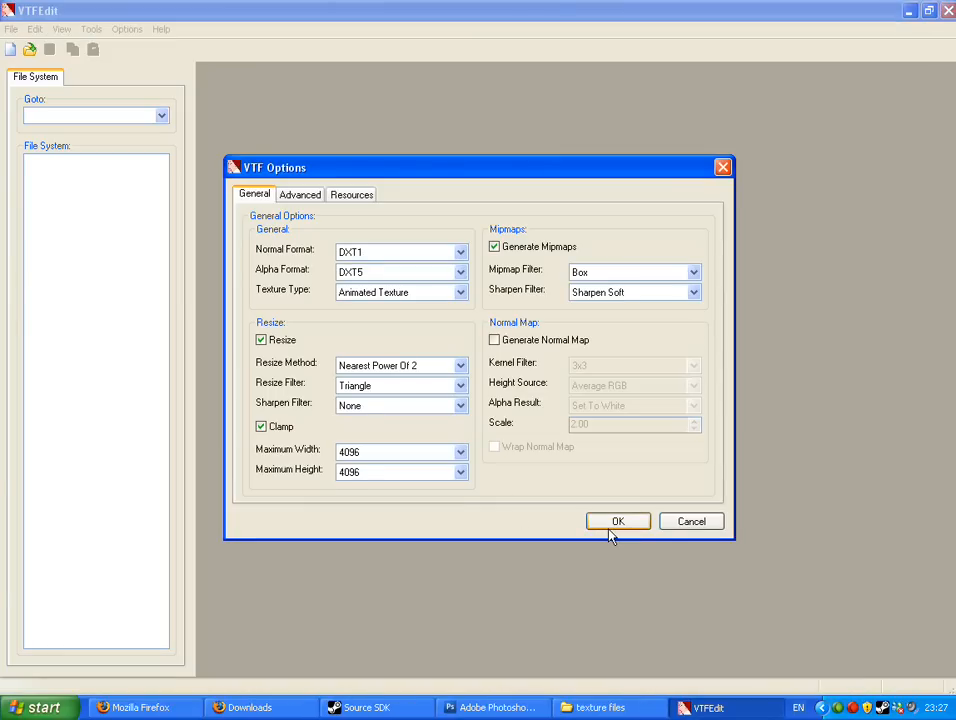
Accept the default VTF Options to import the brick detail image as a new texture
click(618, 520)
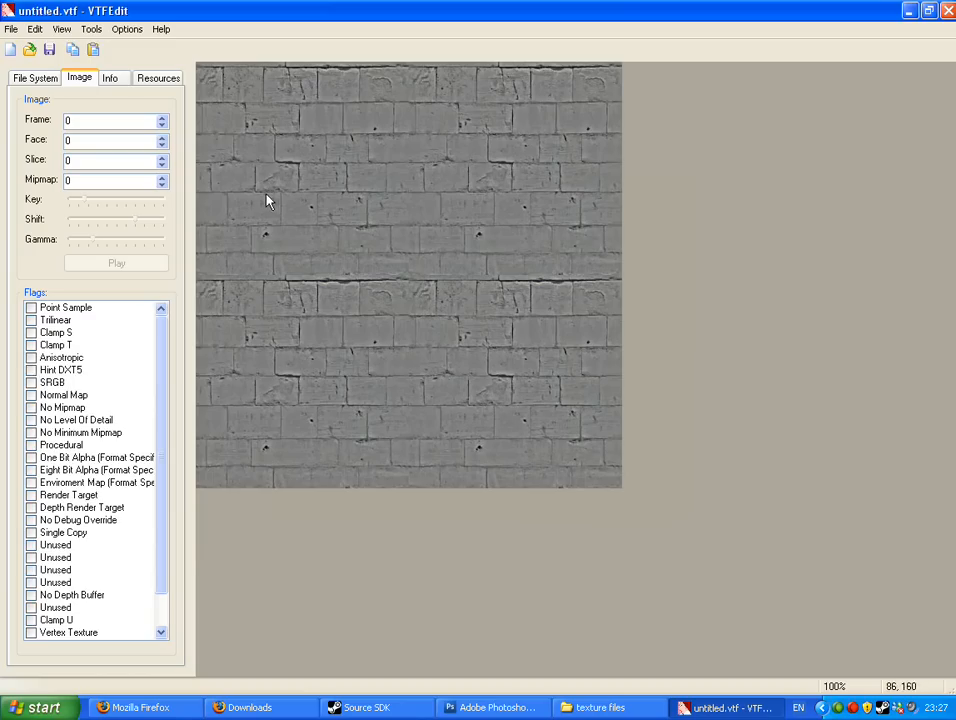
Start Save As and browse into the mod's hl2mp\materials\models\congrats folder
click(12, 28)
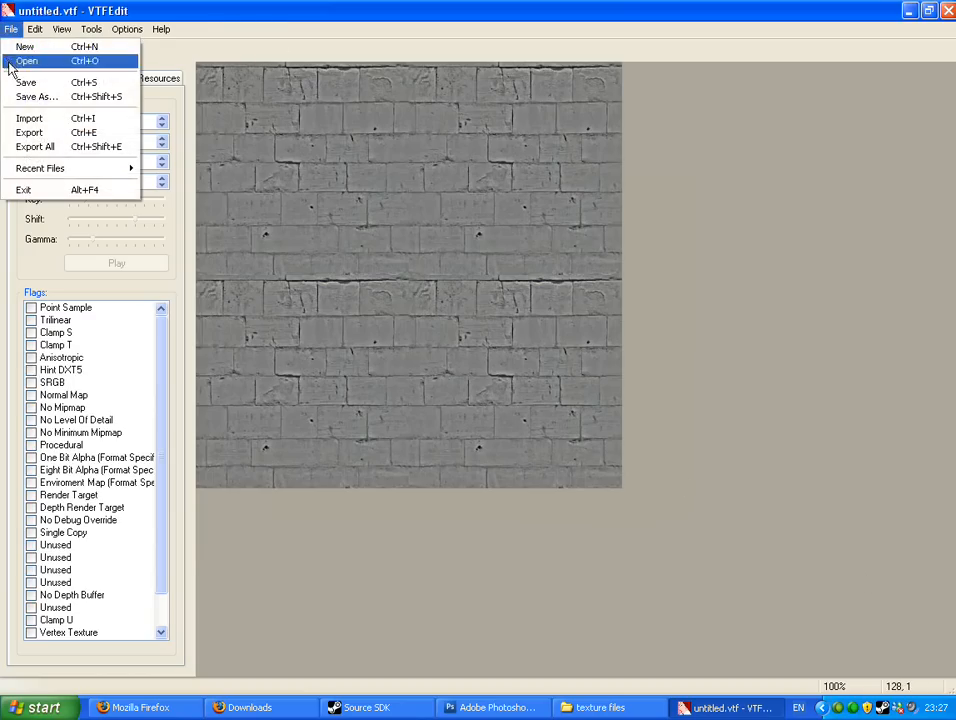
click(36, 96)
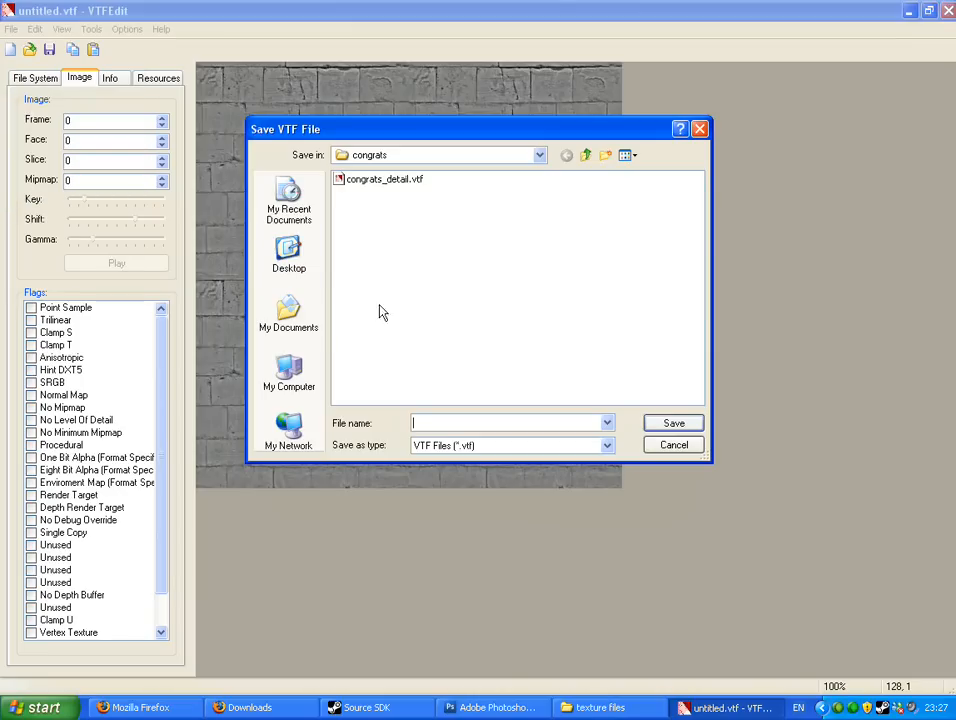
click(288, 256)
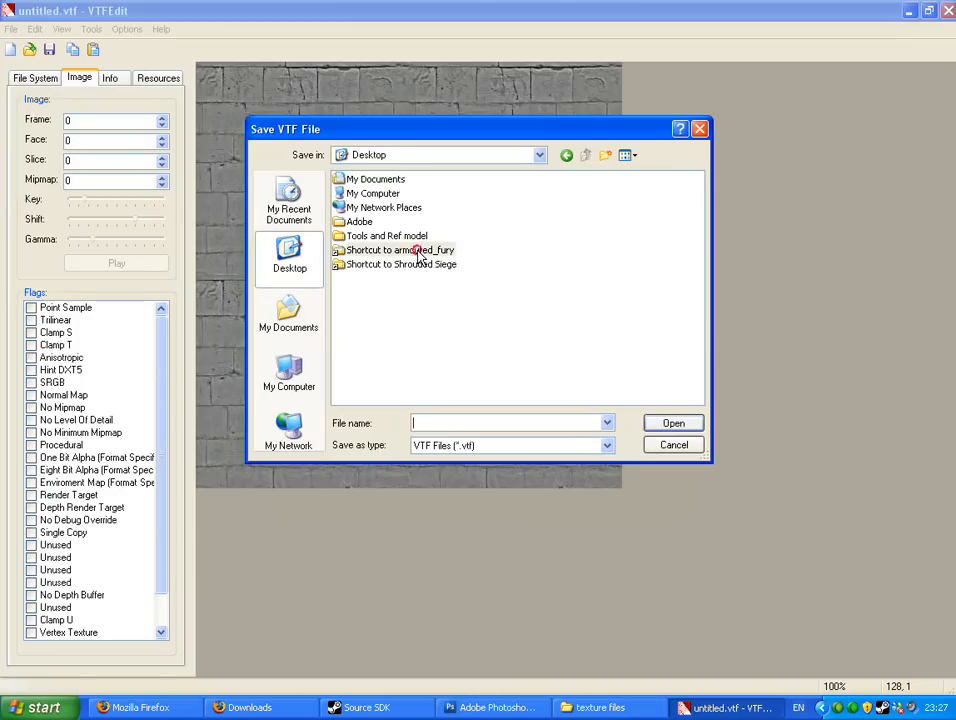
double_click(400, 248)
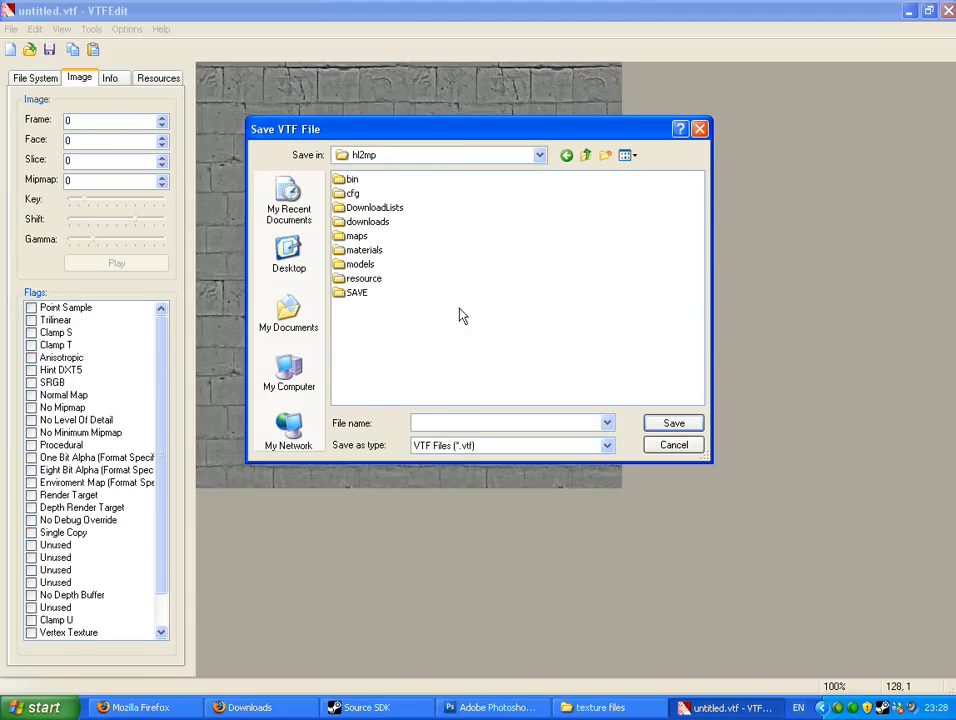
click(364, 248)
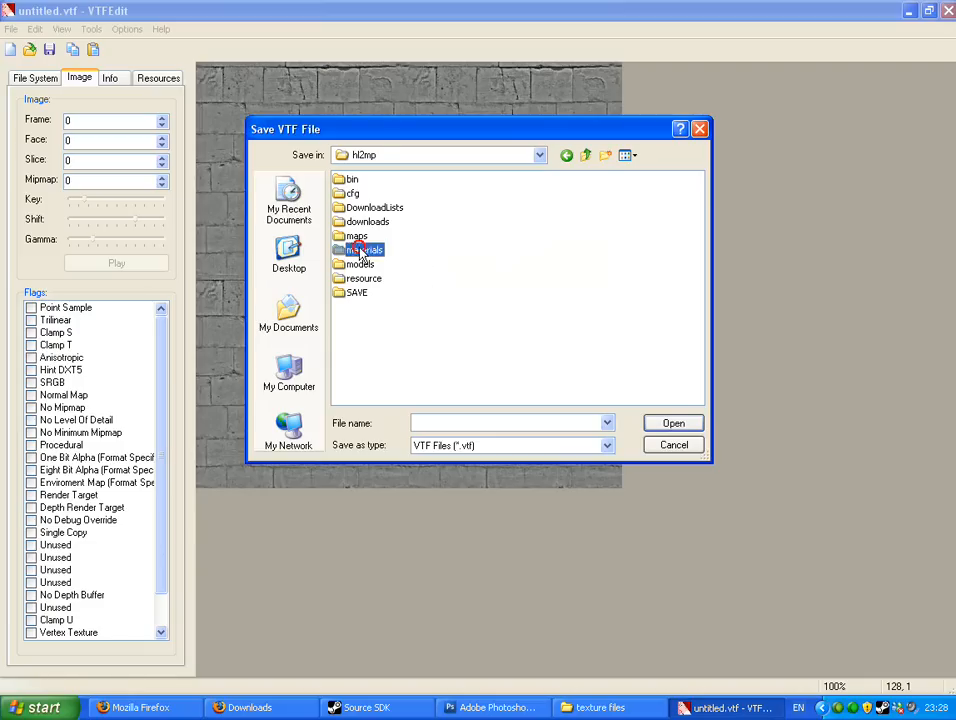
double_click(360, 264)
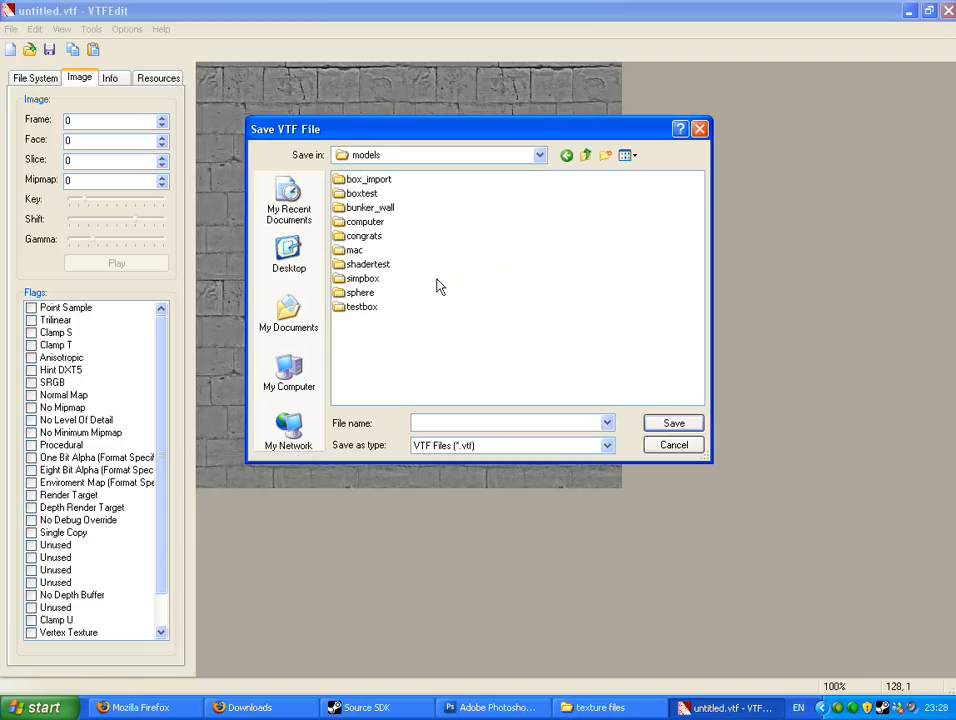
double_click(364, 236)
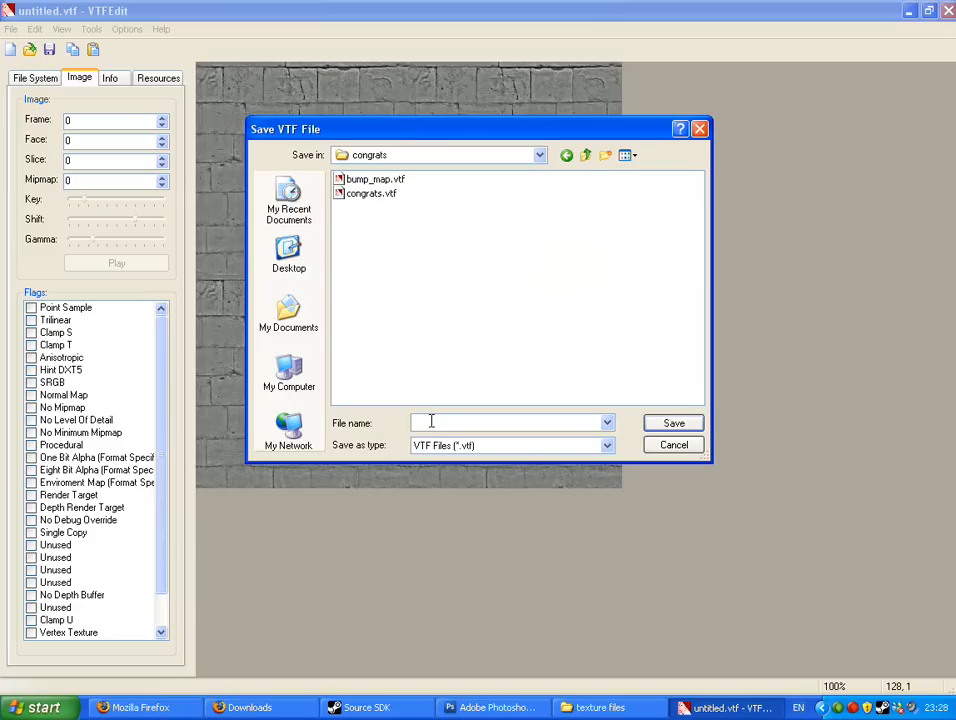
Save the brick texture there as congrats_detail.vtf
text(congrats_detai)
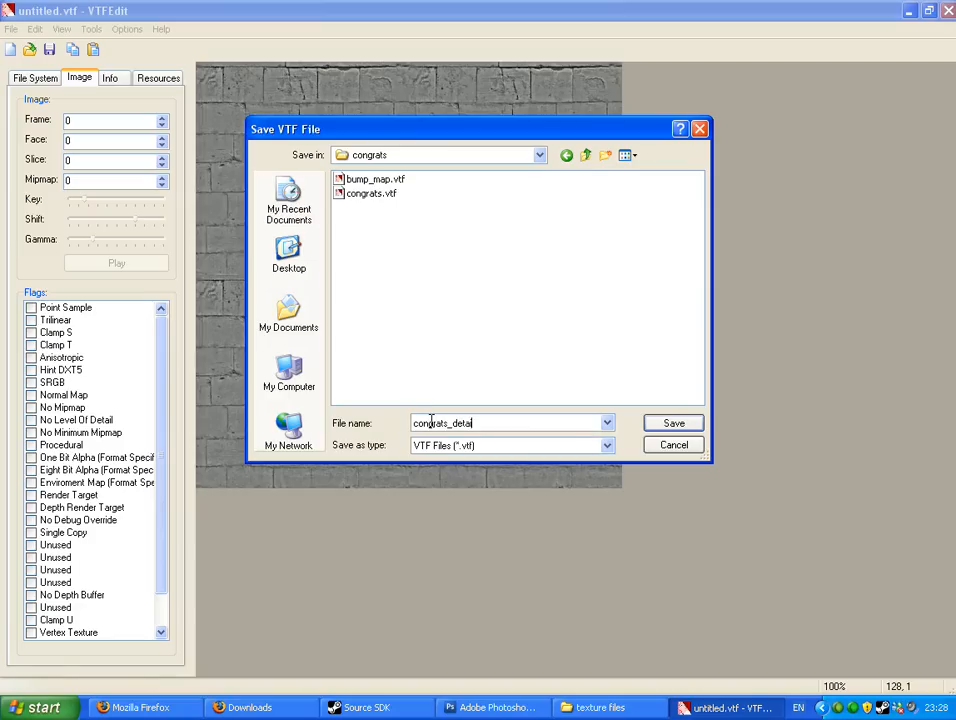
click(672, 424)
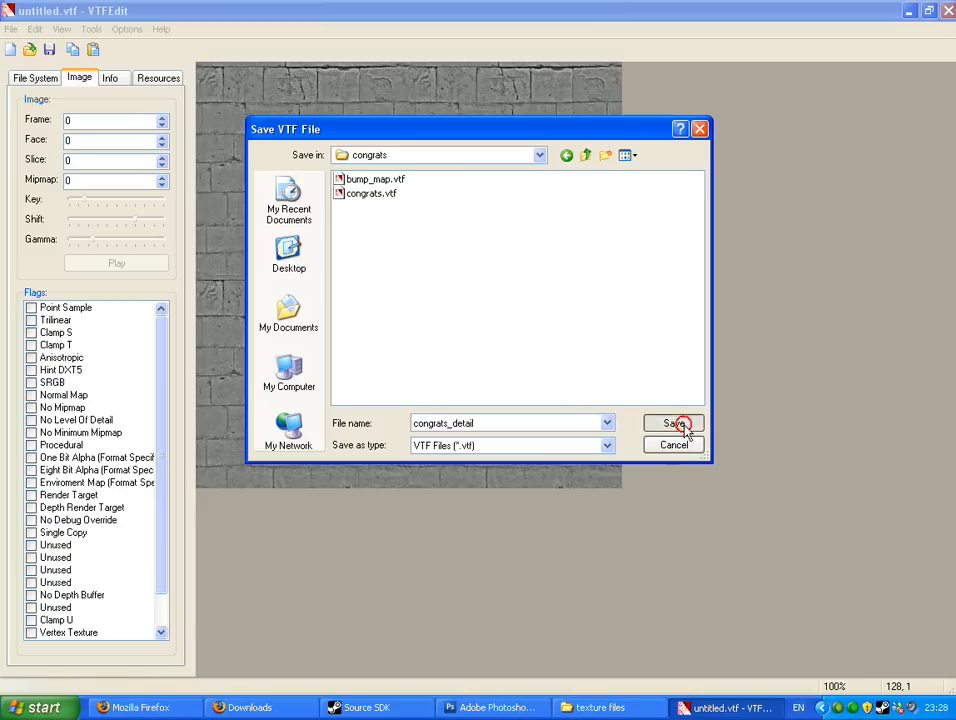
click(672, 424)
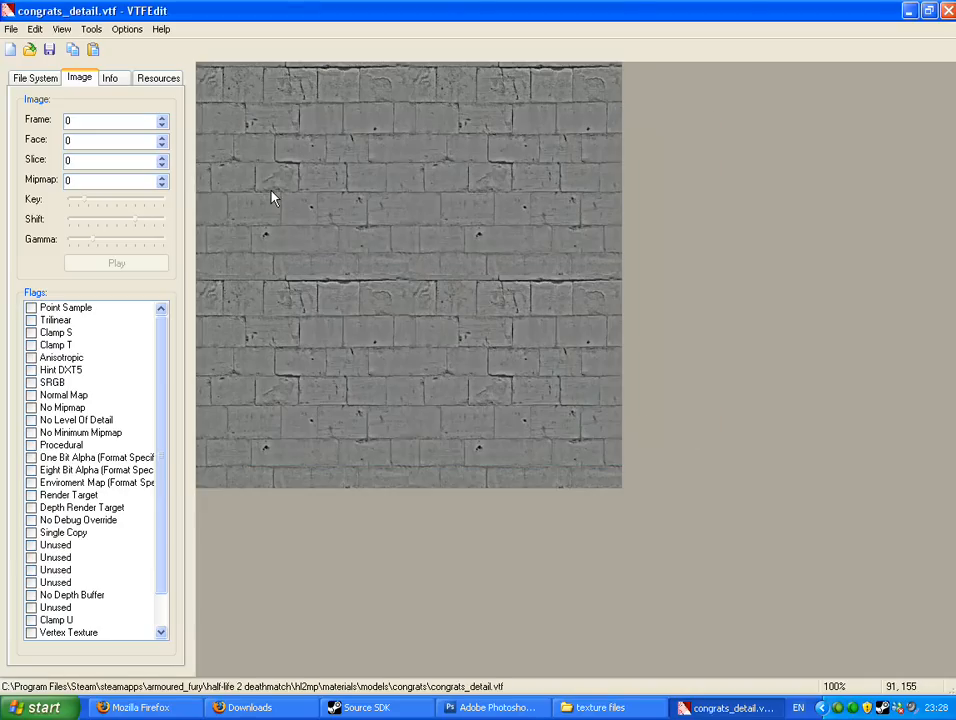
mouse_move(136, 12)
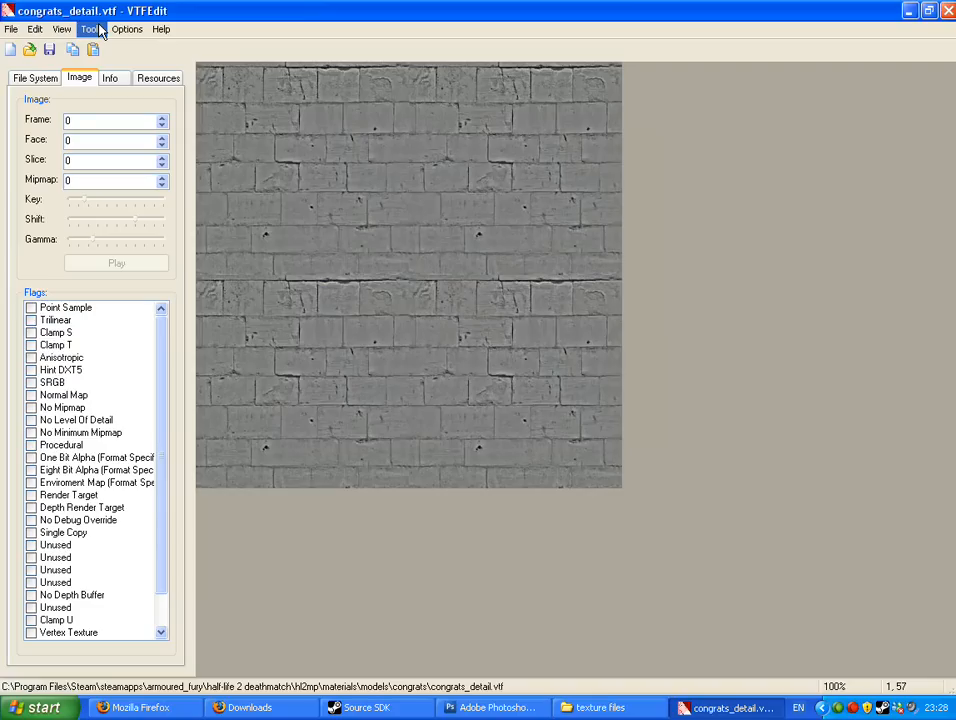
In the material-file creator choose the VertexLitGeneric shader, then dismiss it
click(90, 28)
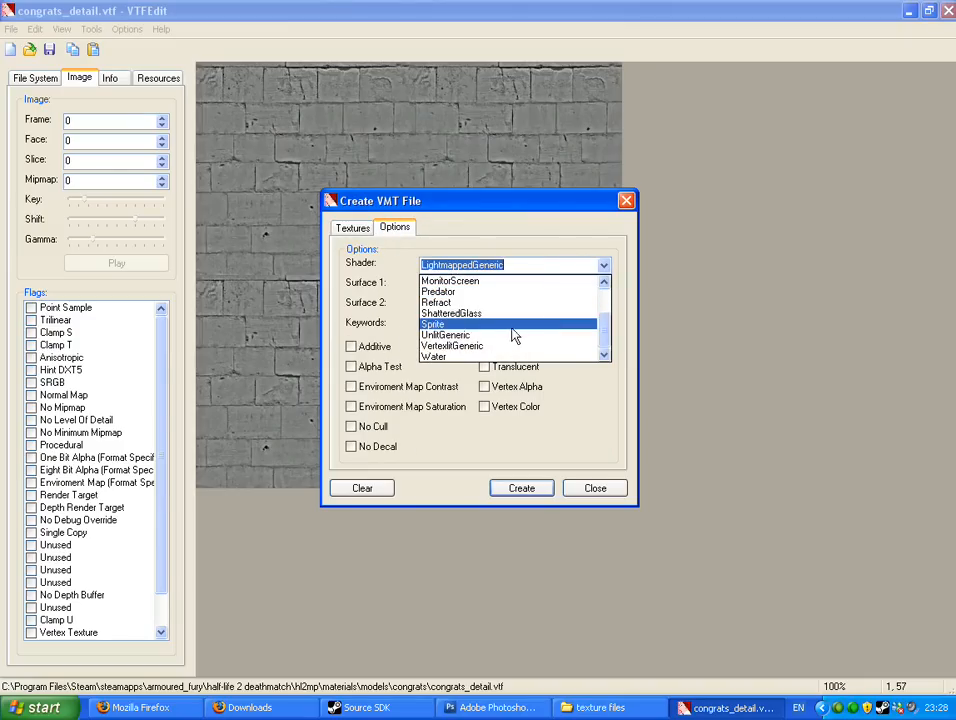
click(452, 344)
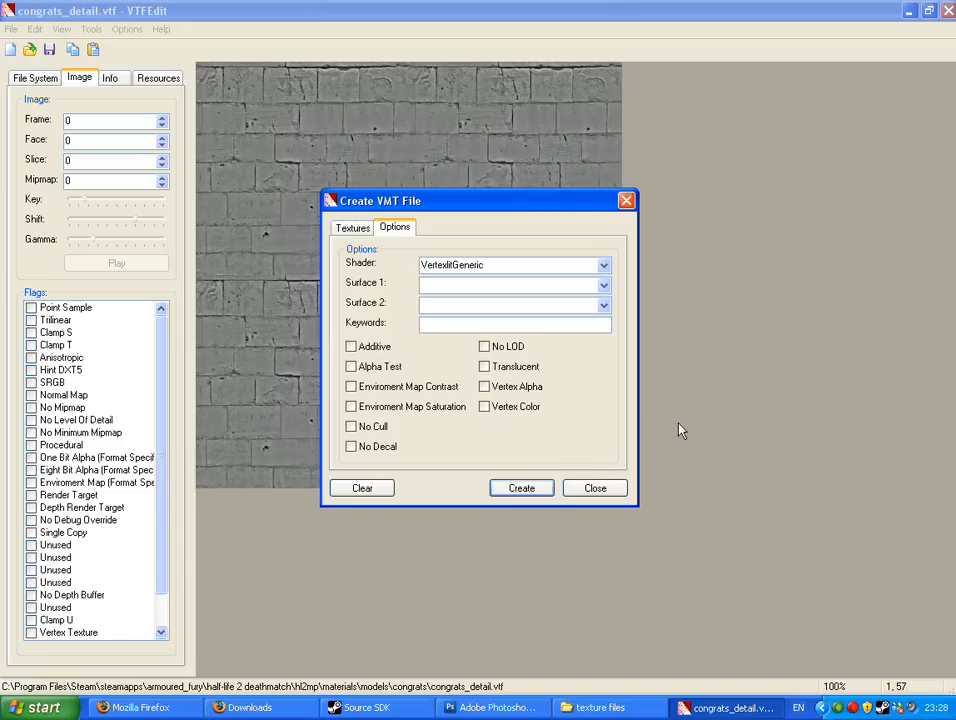
click(596, 488)
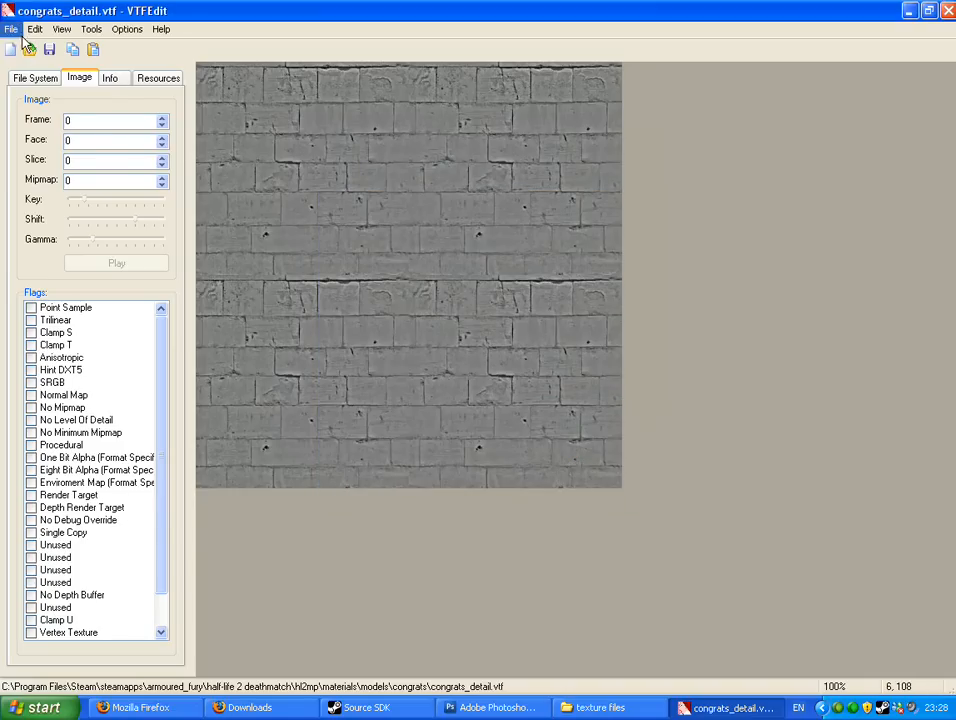
Load congrats.vtf from the congrats folder, showing the red T-shaped texture
click(12, 28)
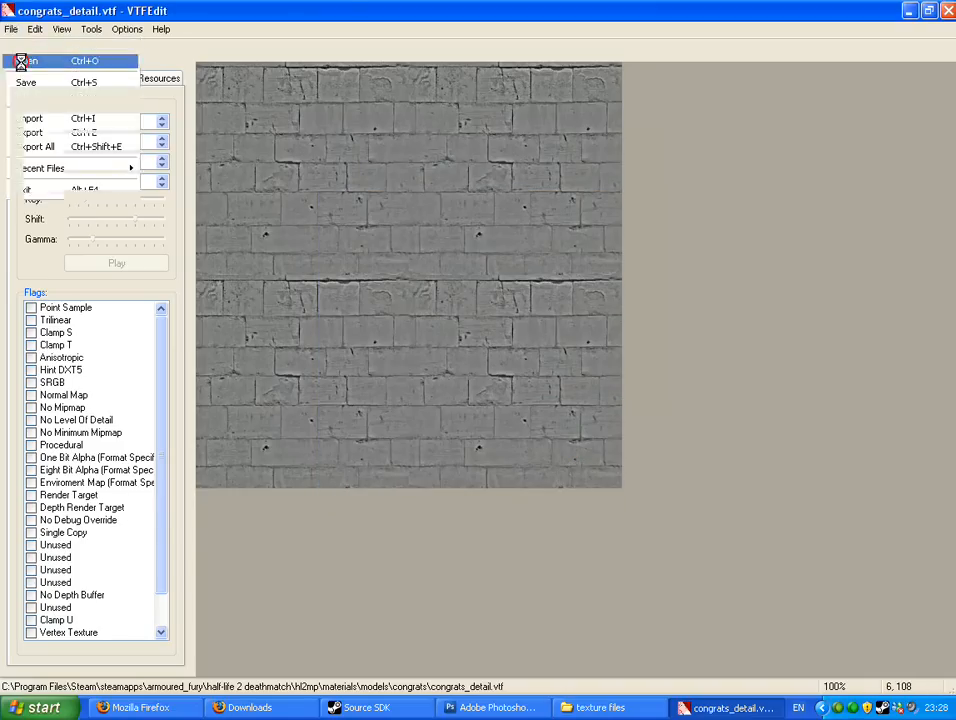
click(30, 60)
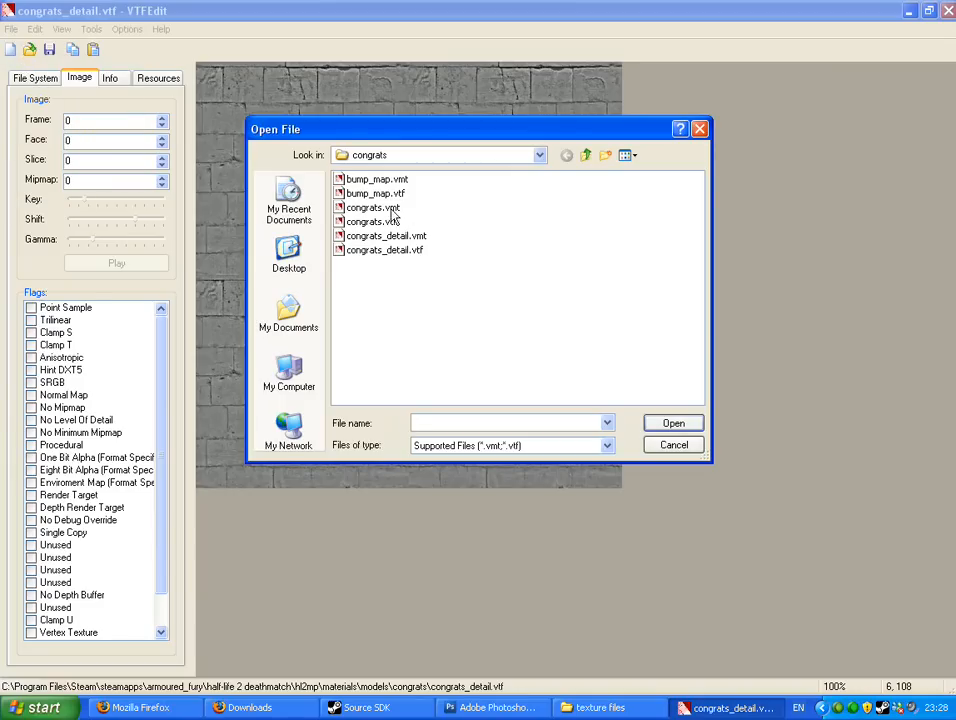
mouse_move(376, 220)
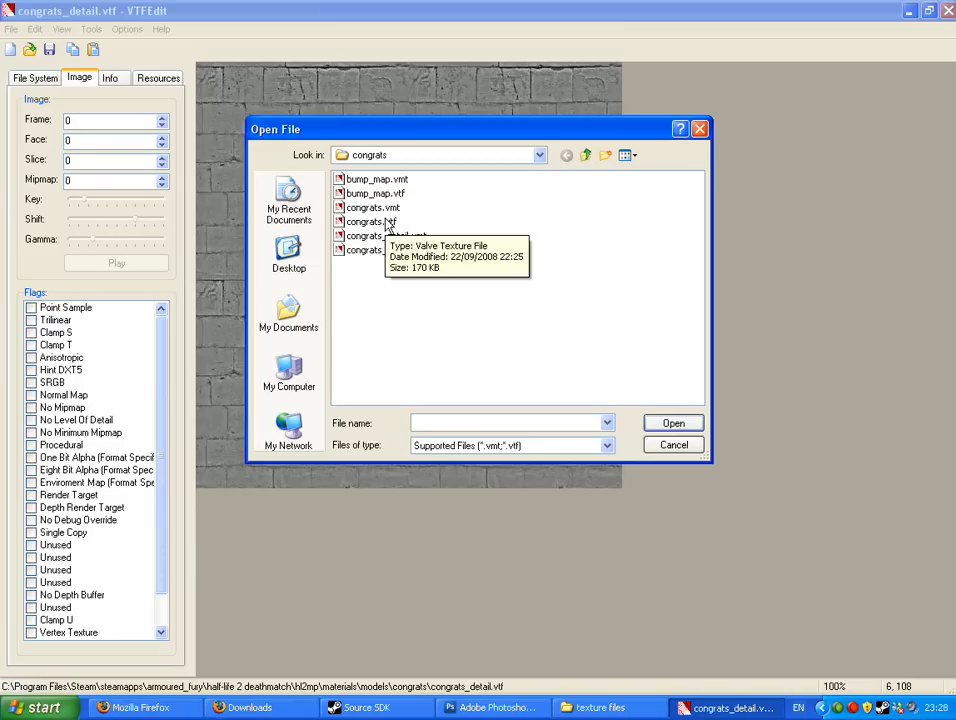
click(372, 220)
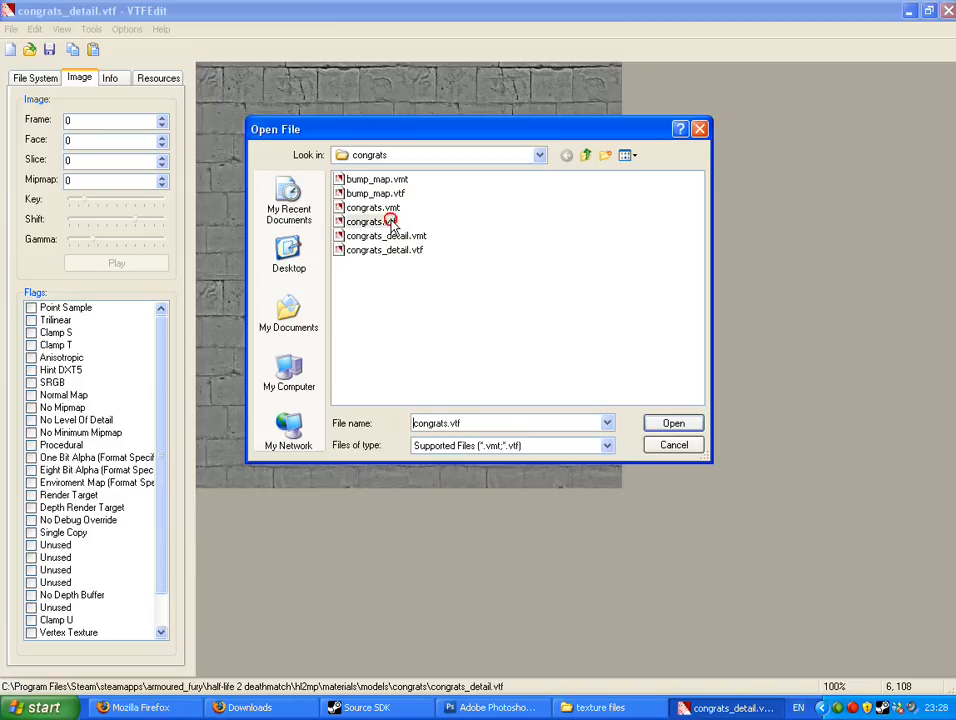
click(370, 220)
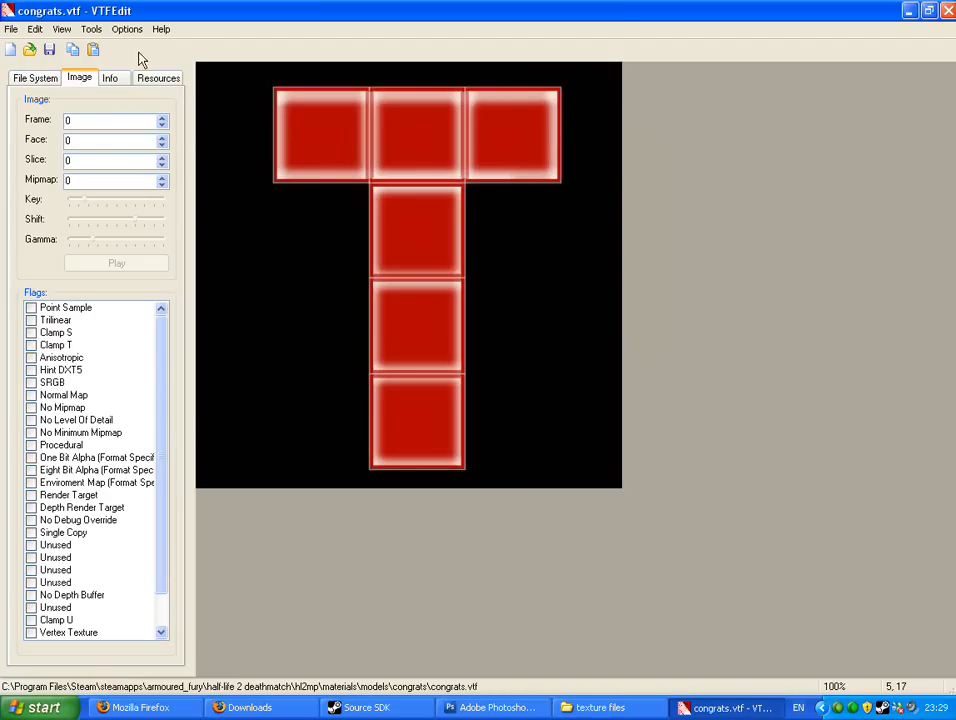
In Create VMT File, assign congrats_detail.vtf as the material's Detail Texture
click(92, 28)
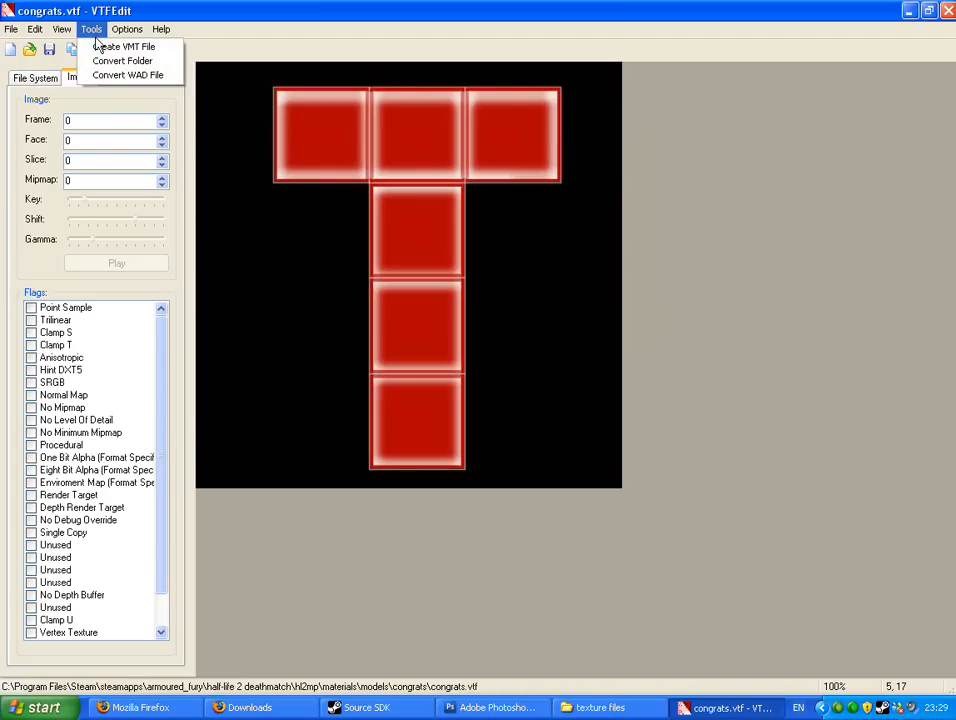
click(122, 46)
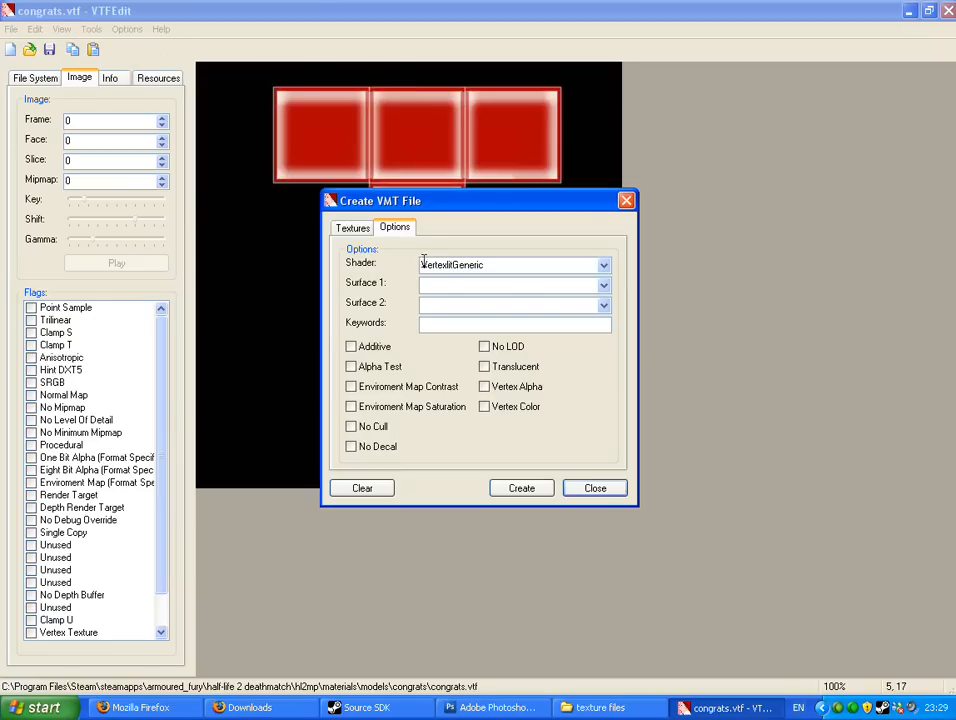
mouse_move(388, 252)
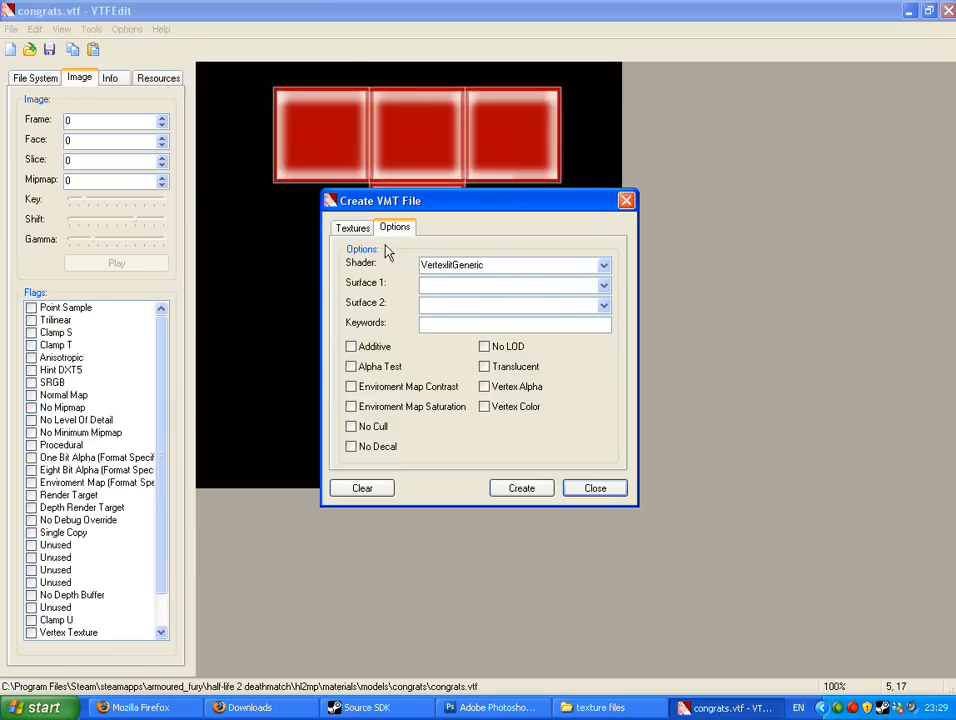
click(352, 228)
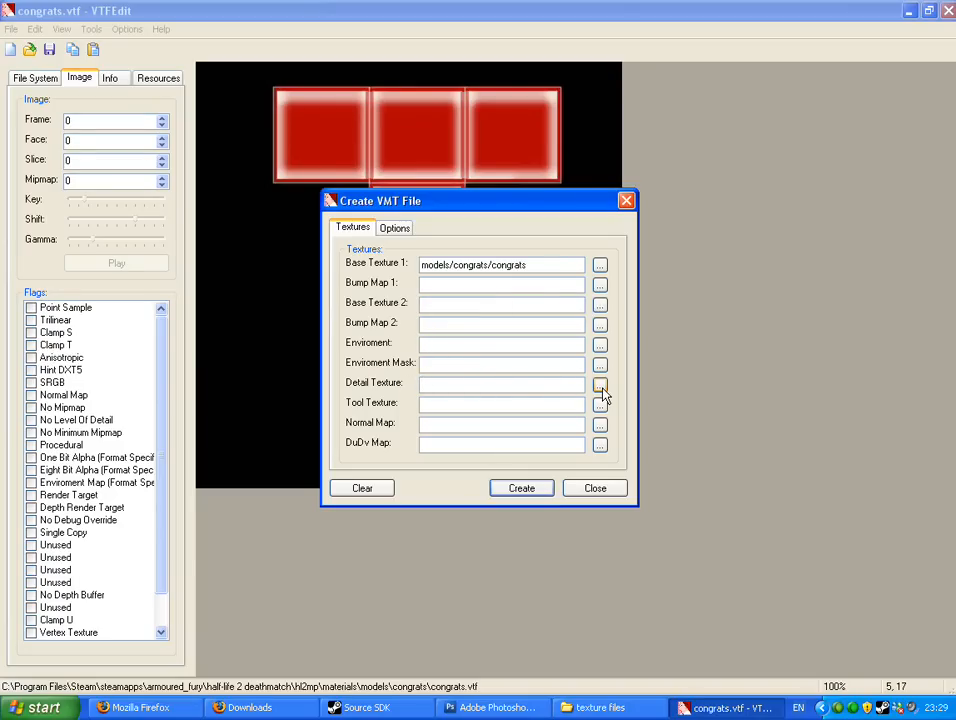
click(600, 384)
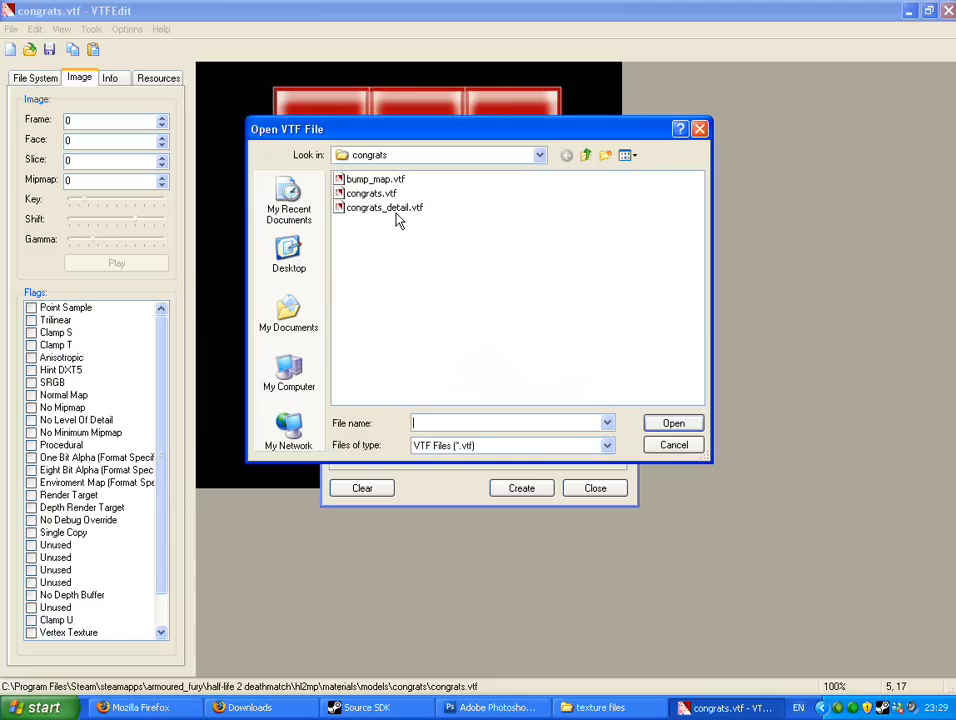
click(384, 206)
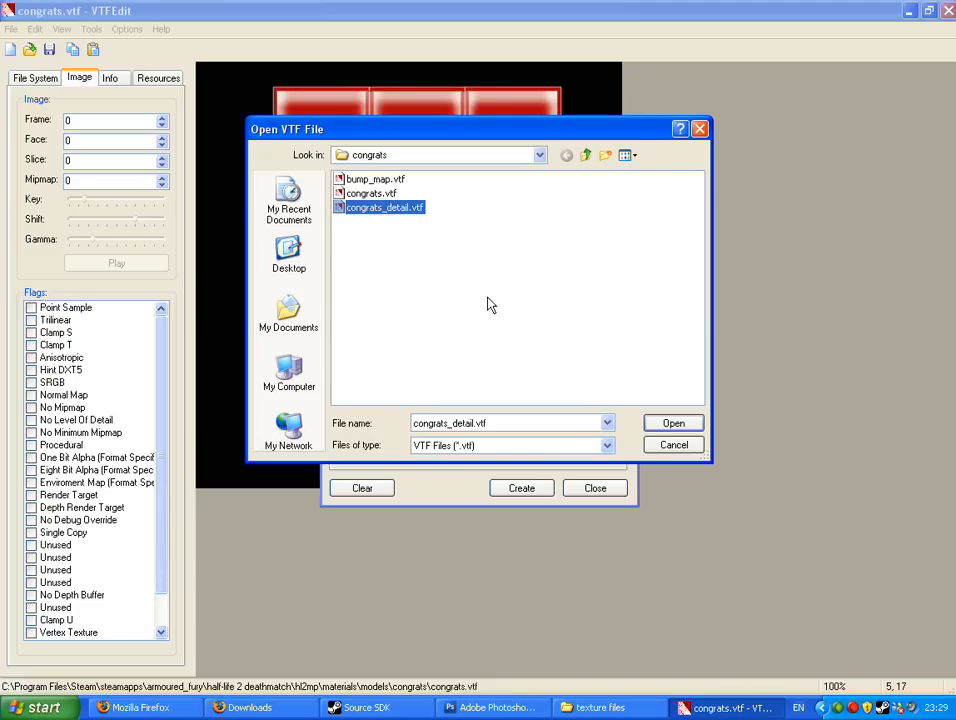
click(672, 424)
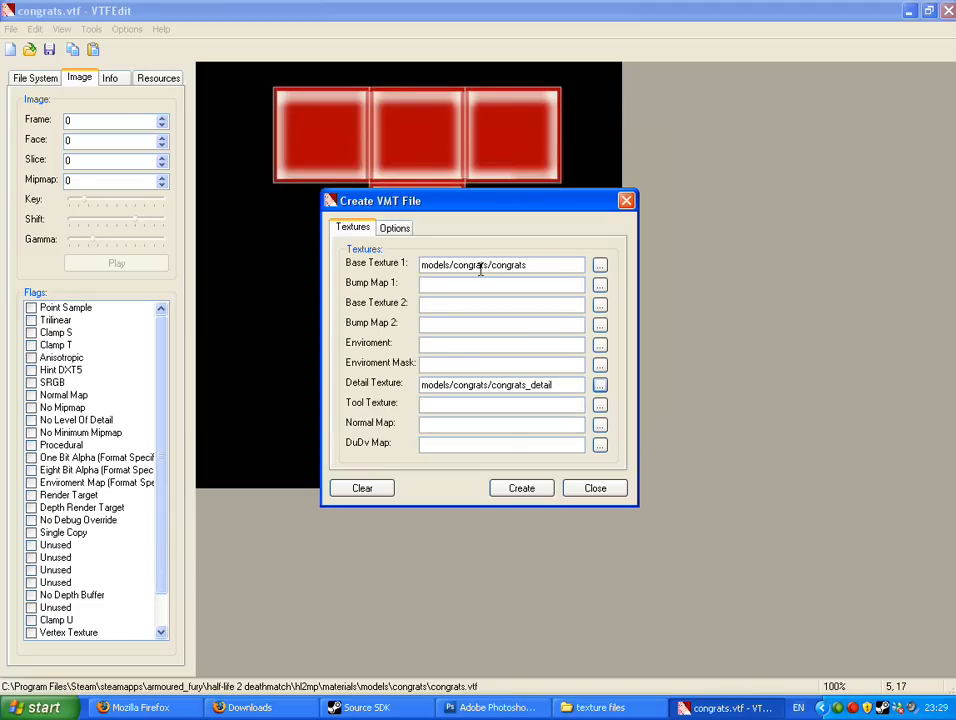
Create the material and save it as congrats.vmt, replacing the existing file
click(394, 228)
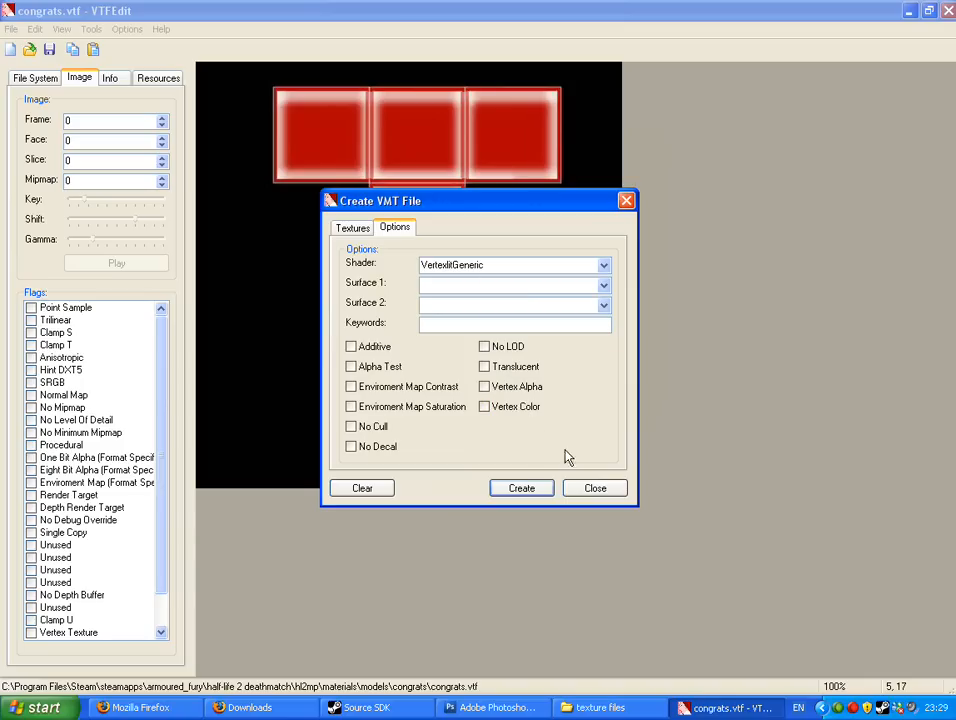
click(520, 488)
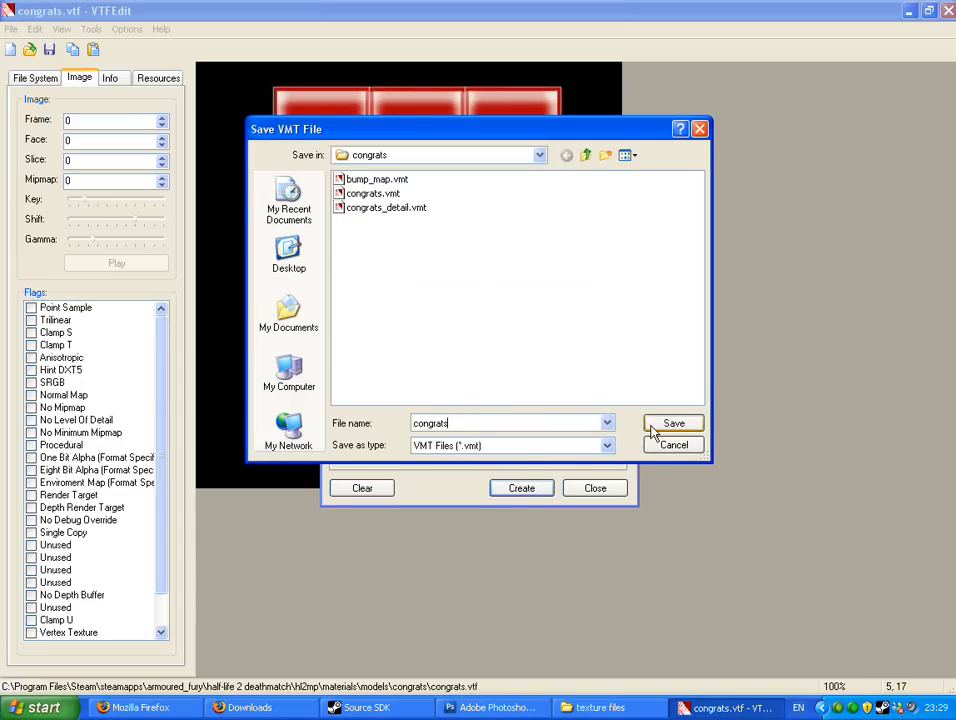
click(672, 424)
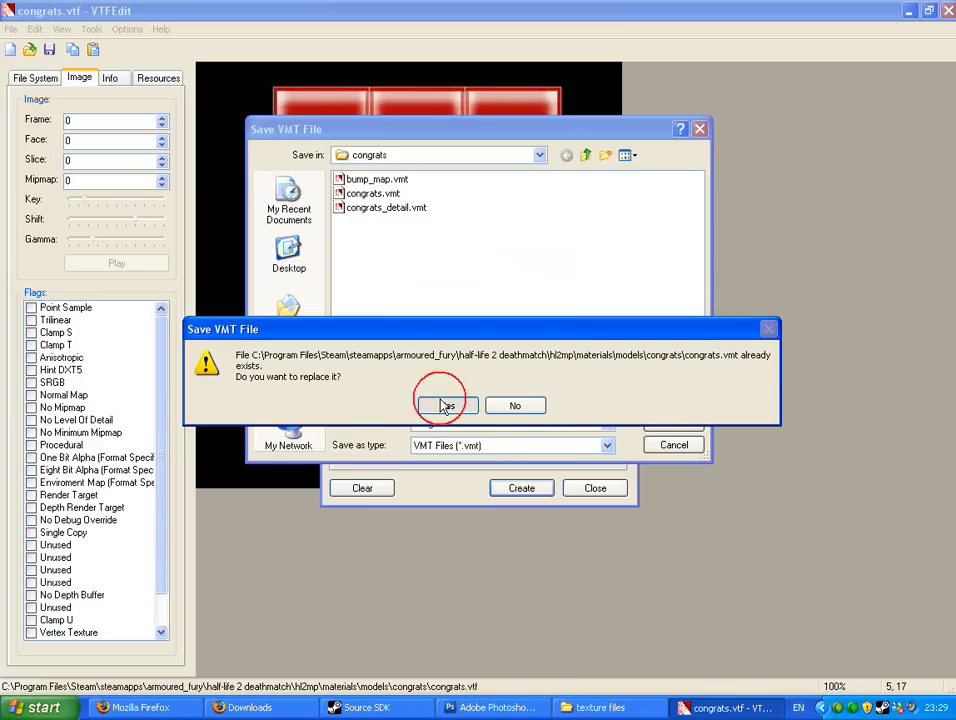
click(444, 404)
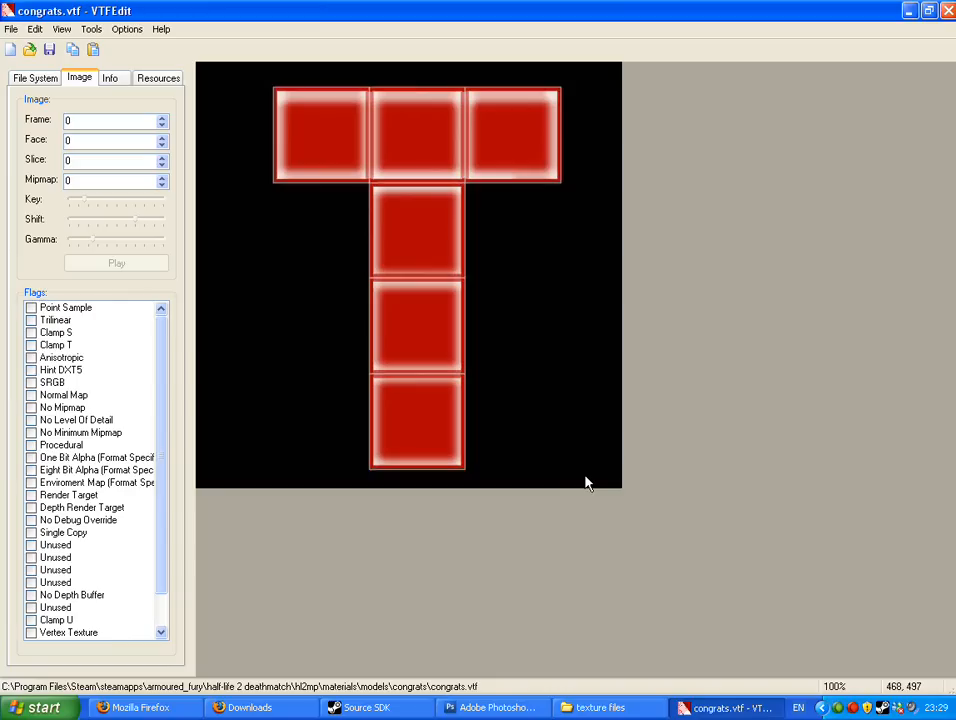
mouse_move(898, 74)
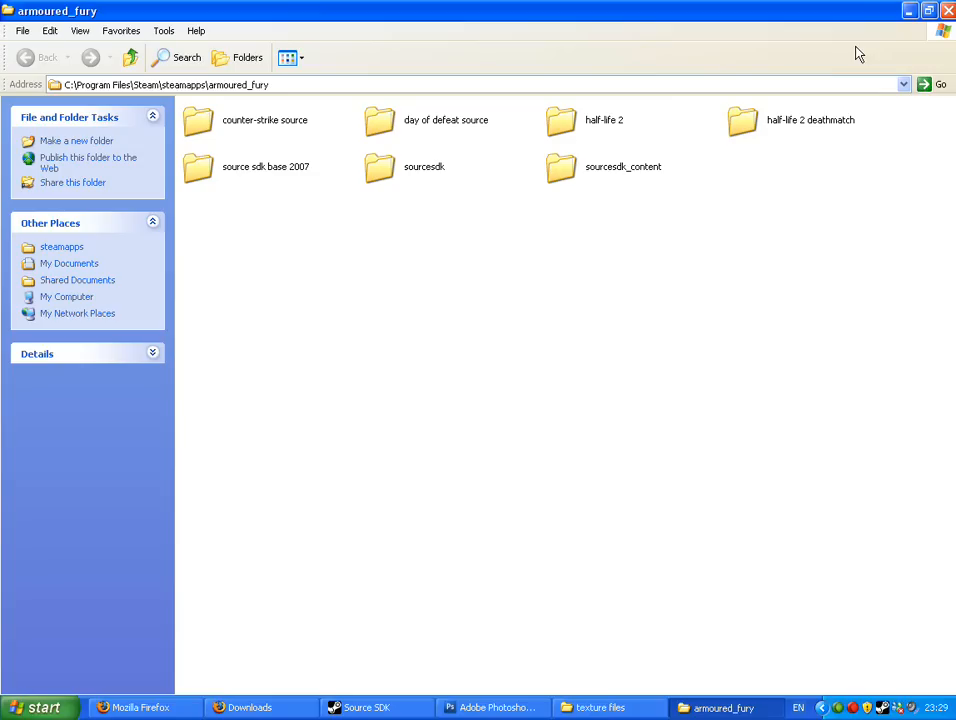
mouse_move(760, 266)
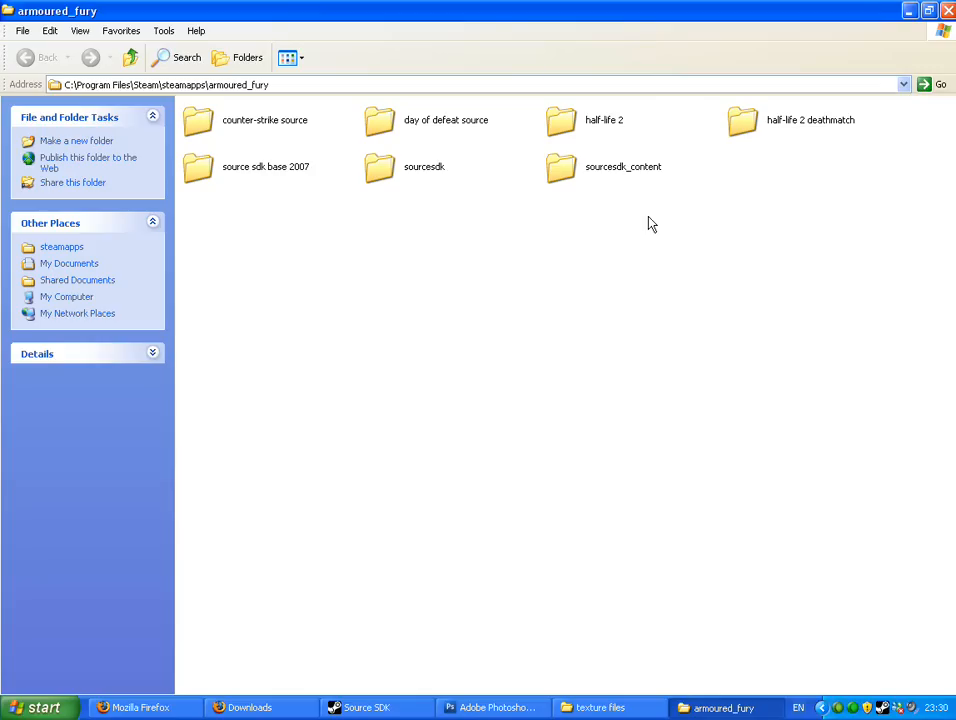
mouse_move(620, 170)
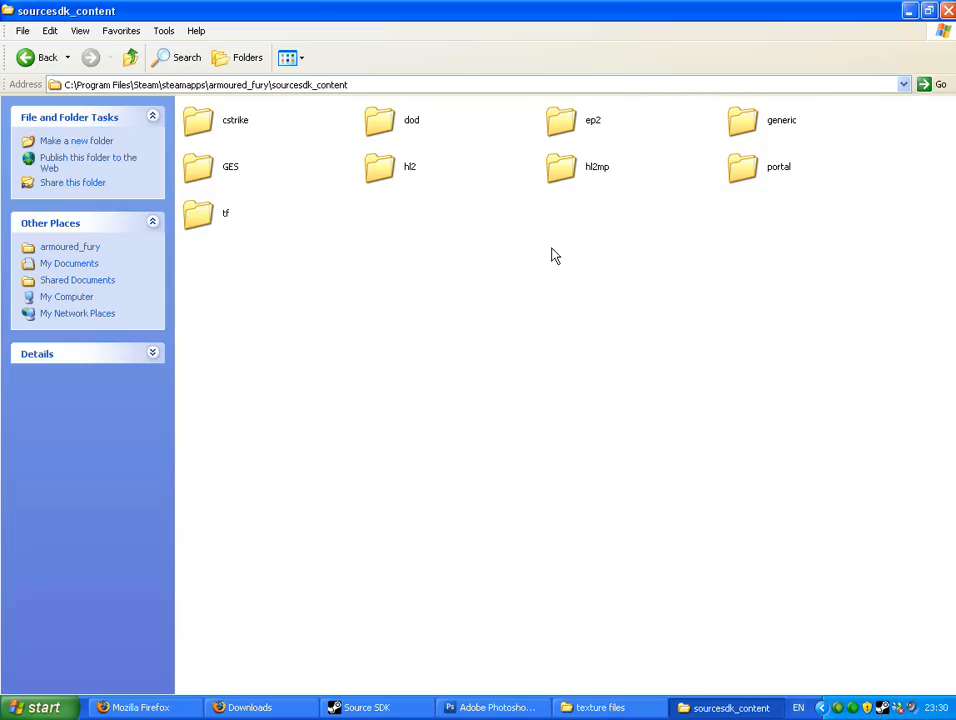
Browse into hl2mp\modelsrc\models to reach the congrats model source folder
double_click(596, 166)
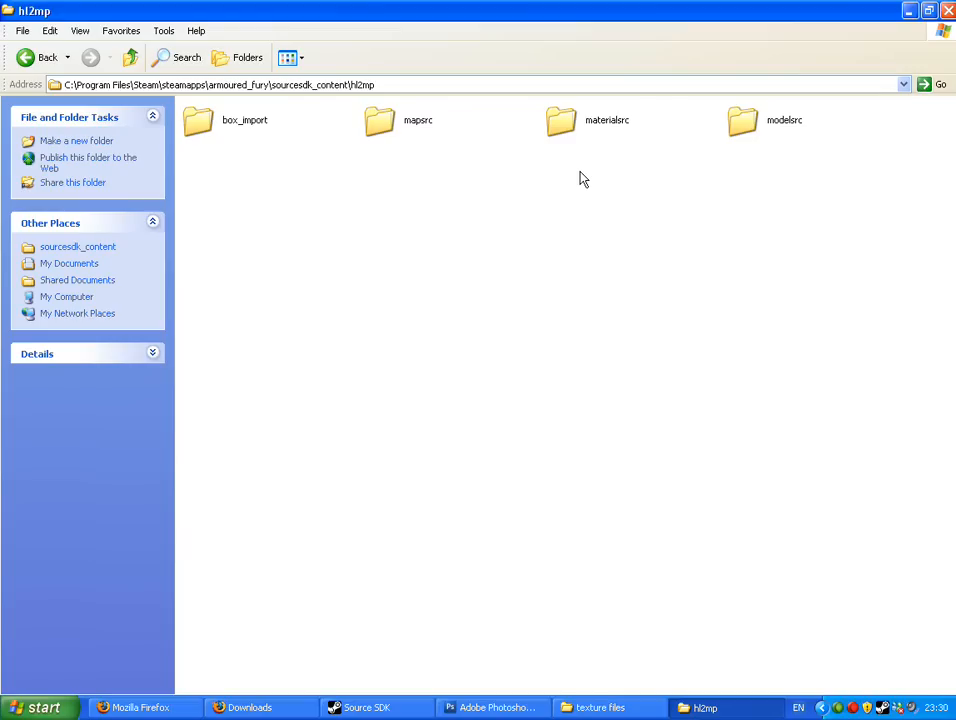
mouse_move(768, 130)
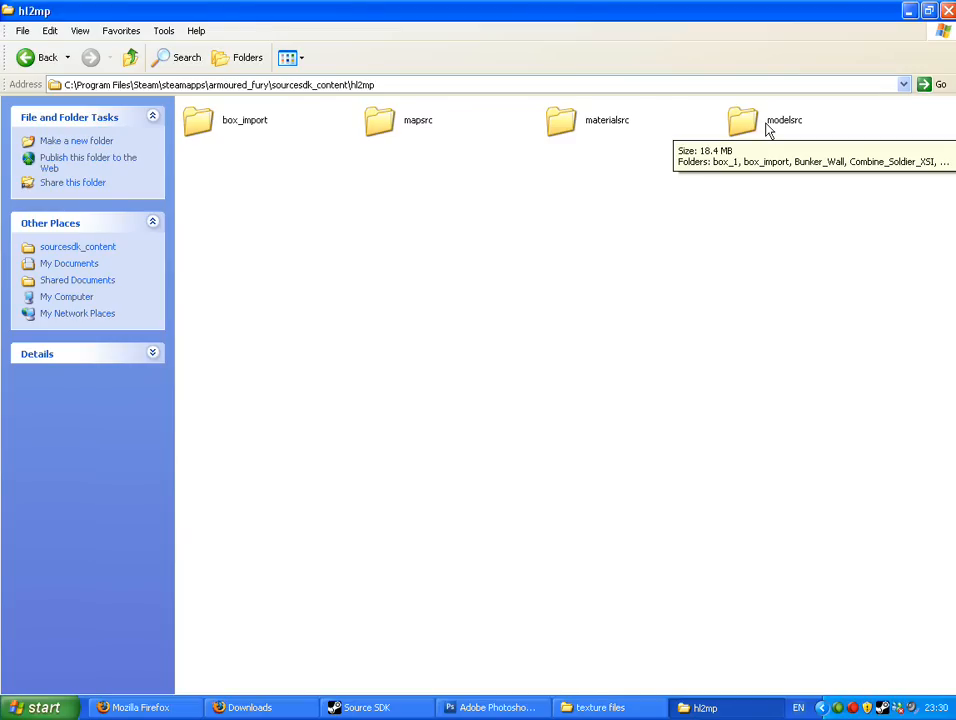
double_click(742, 120)
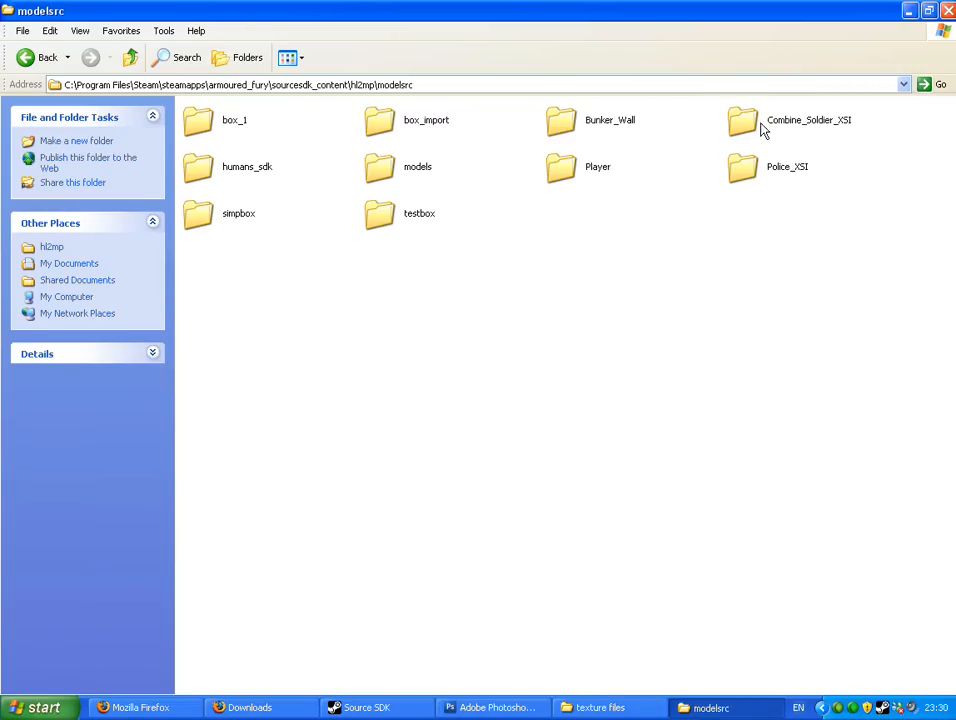
click(416, 166)
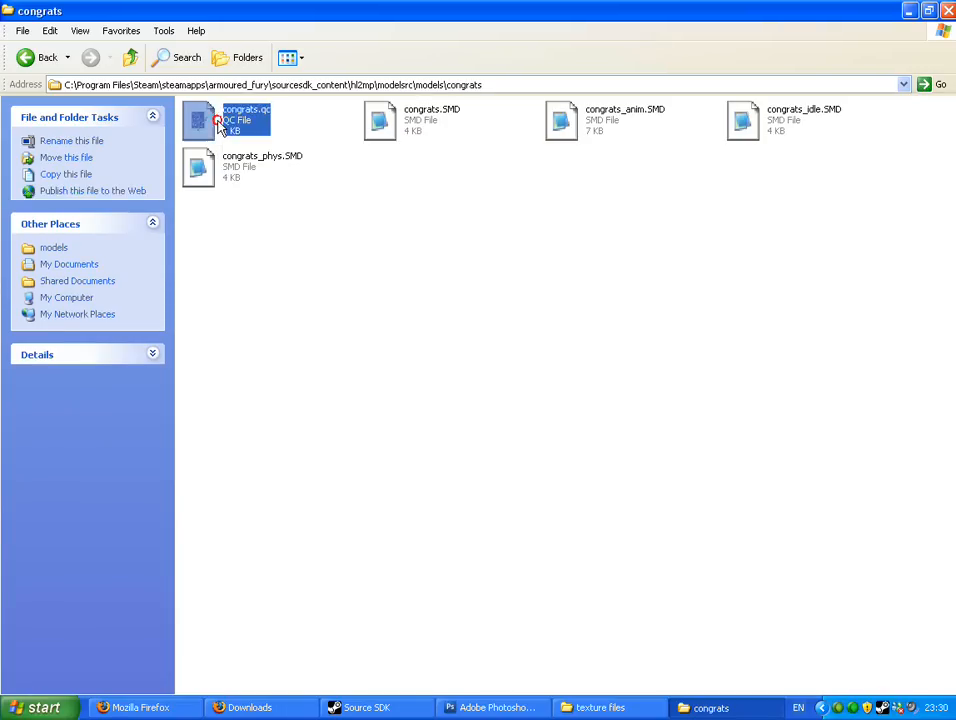
Compile congrats.qc in GUIStudioMDL targeting Half-Life 2: Deathmatch
double_click(246, 120)
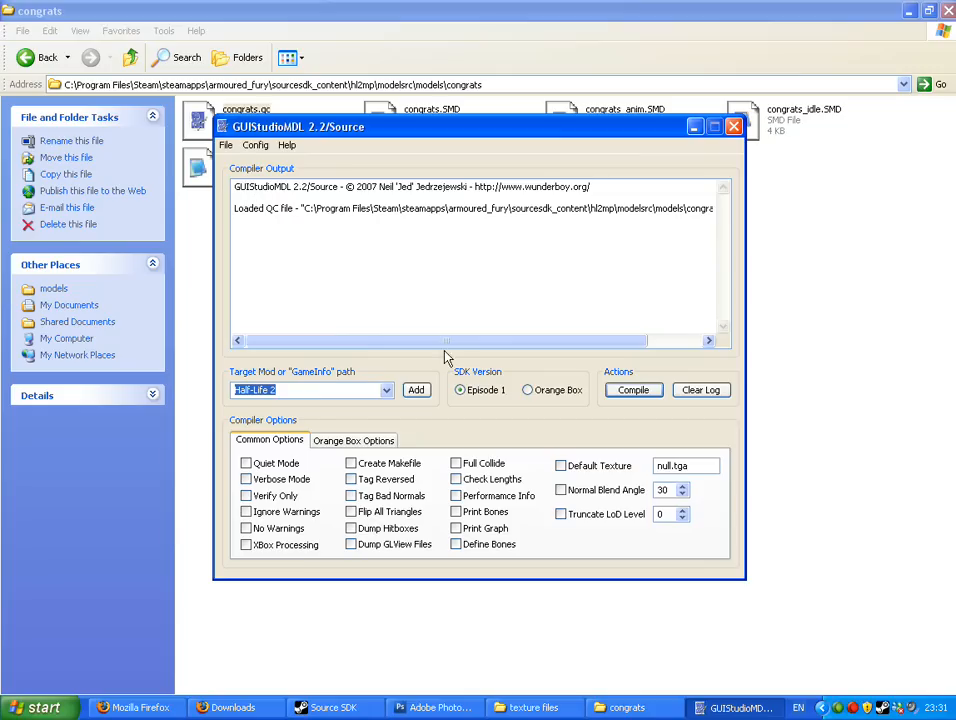
click(384, 390)
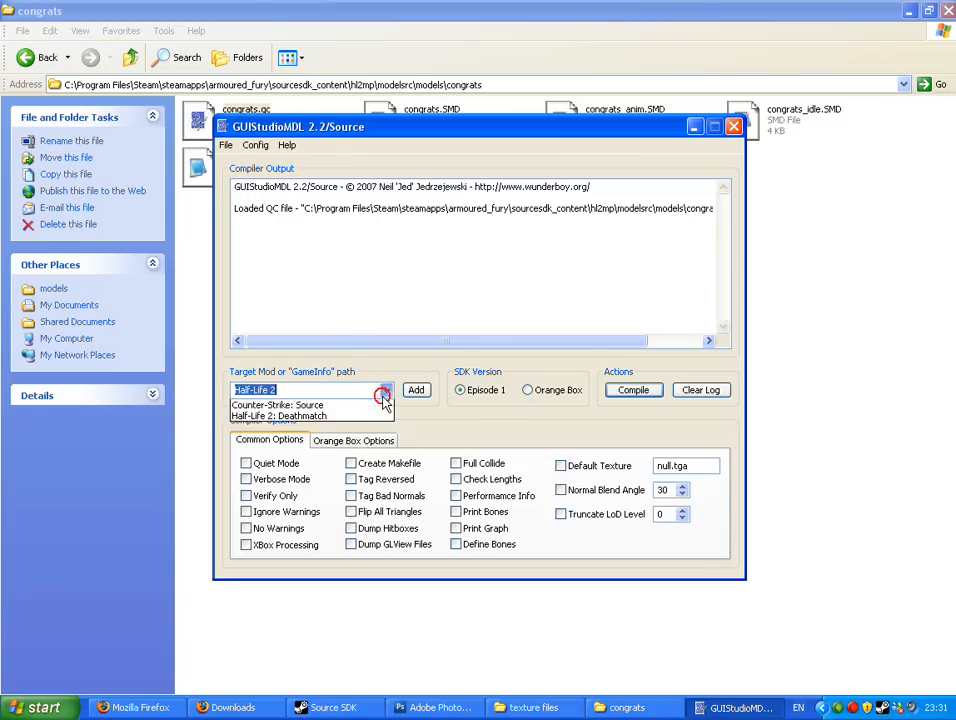
click(282, 418)
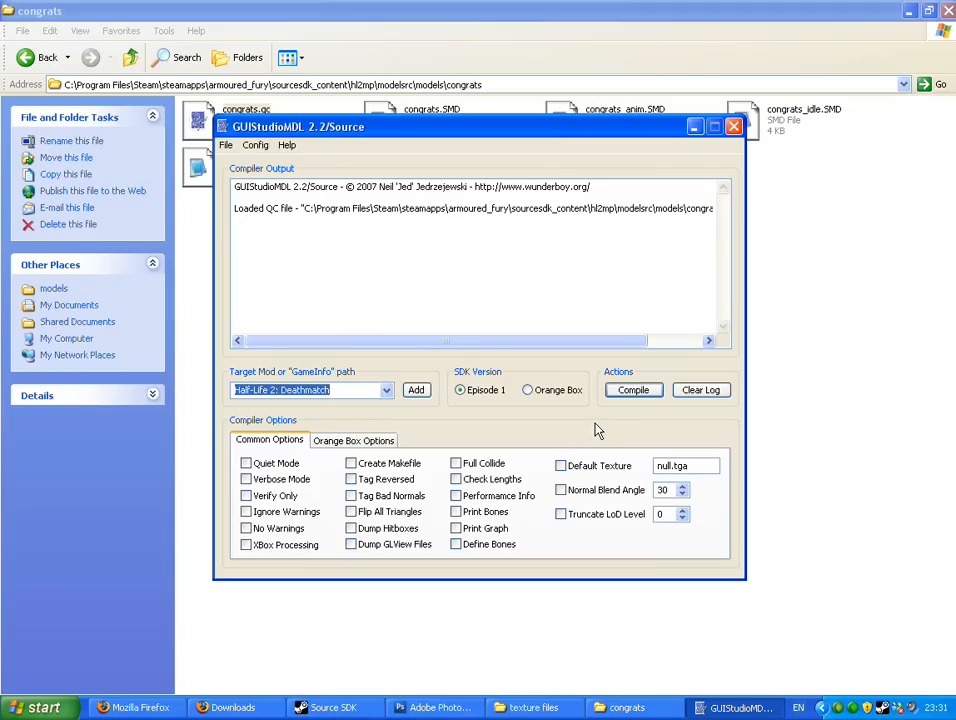
click(460, 390)
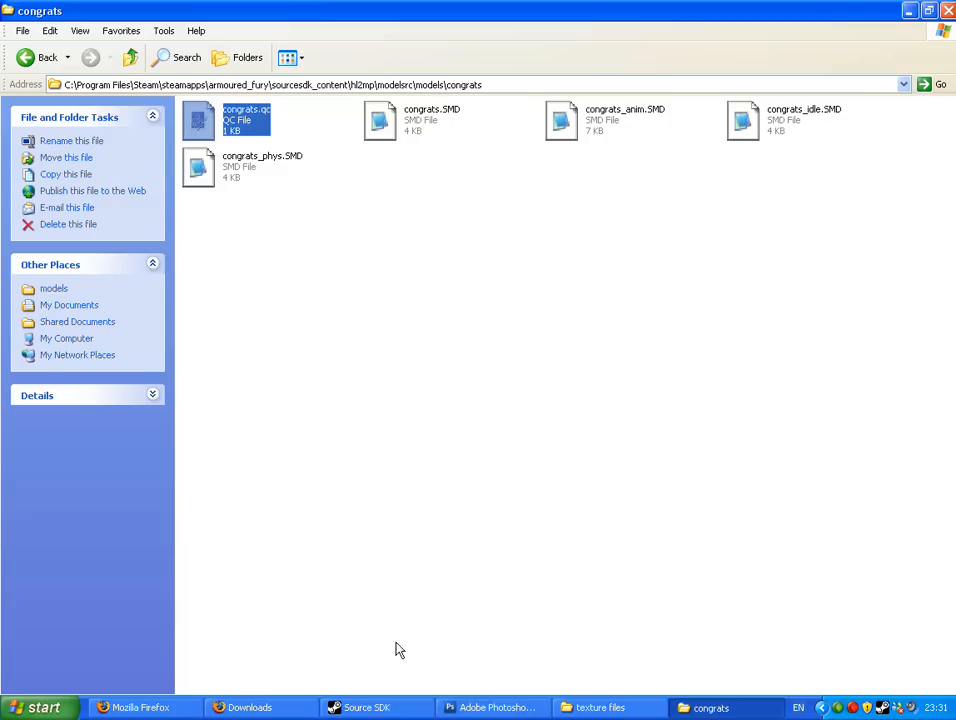
Launch Half-Life Model Viewer from the Source SDK launcher
click(368, 708)
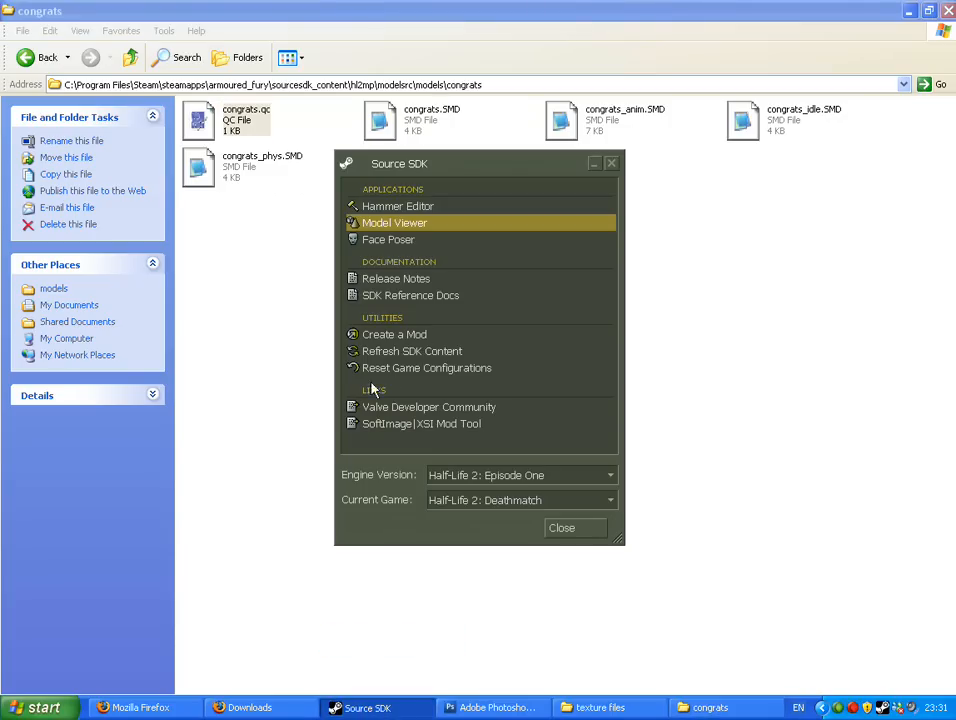
mouse_move(396, 296)
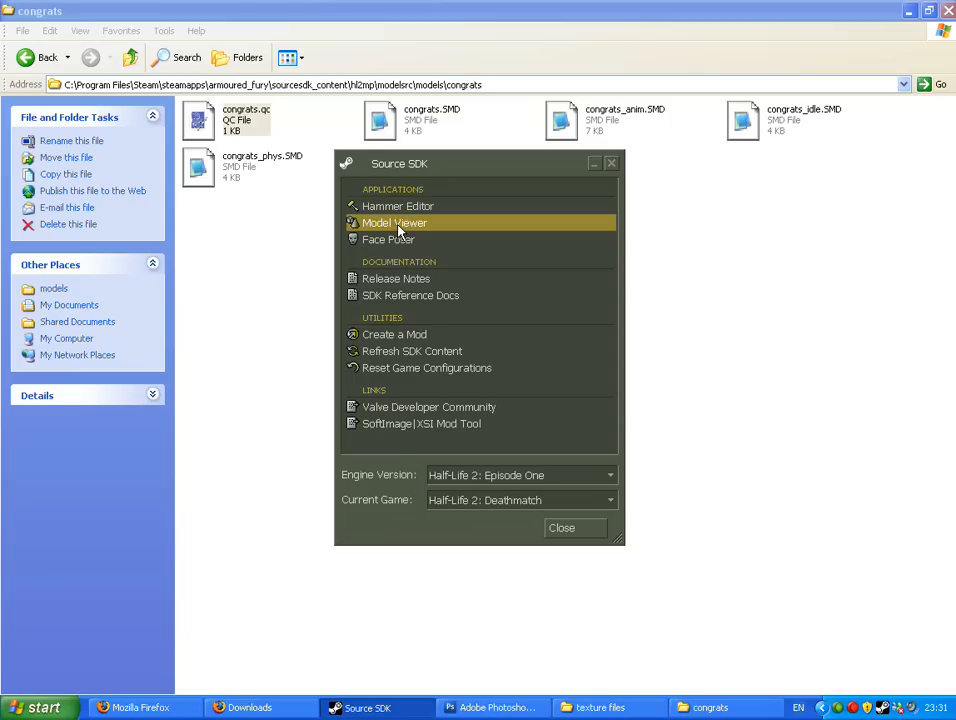
click(394, 222)
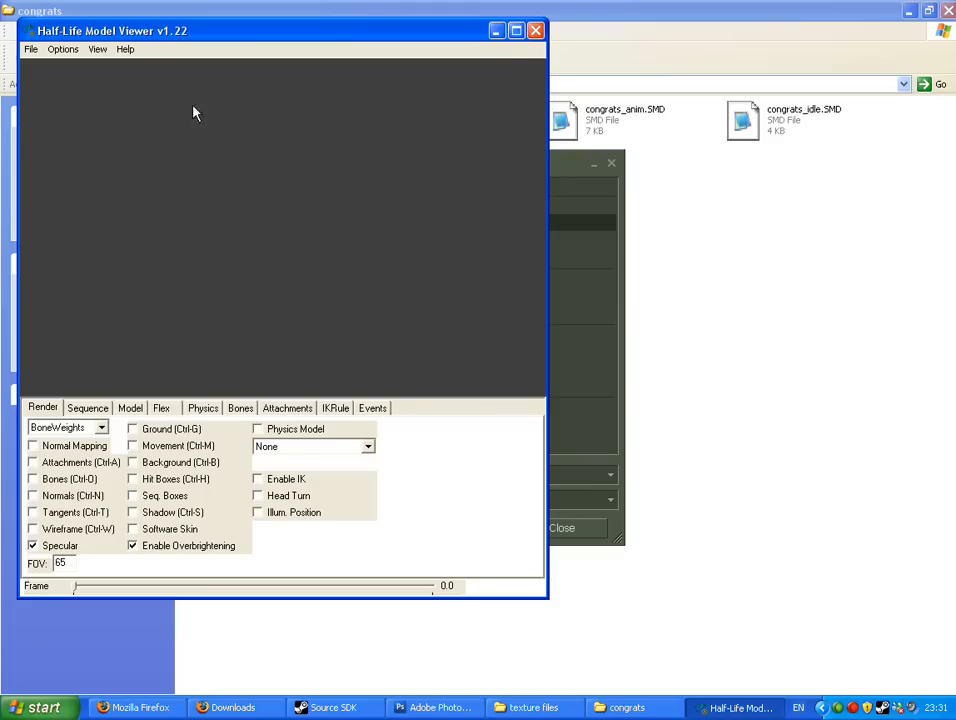
Load models\congrats\model.mdl to view the red brick-textured block
click(516, 30)
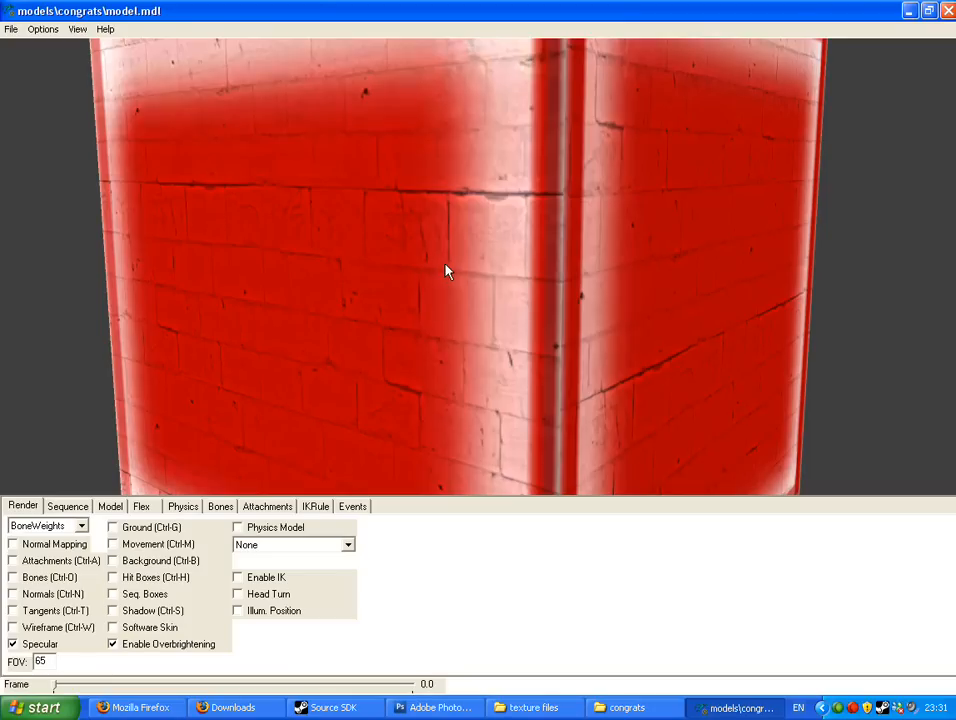
mouse_move(212, 208)
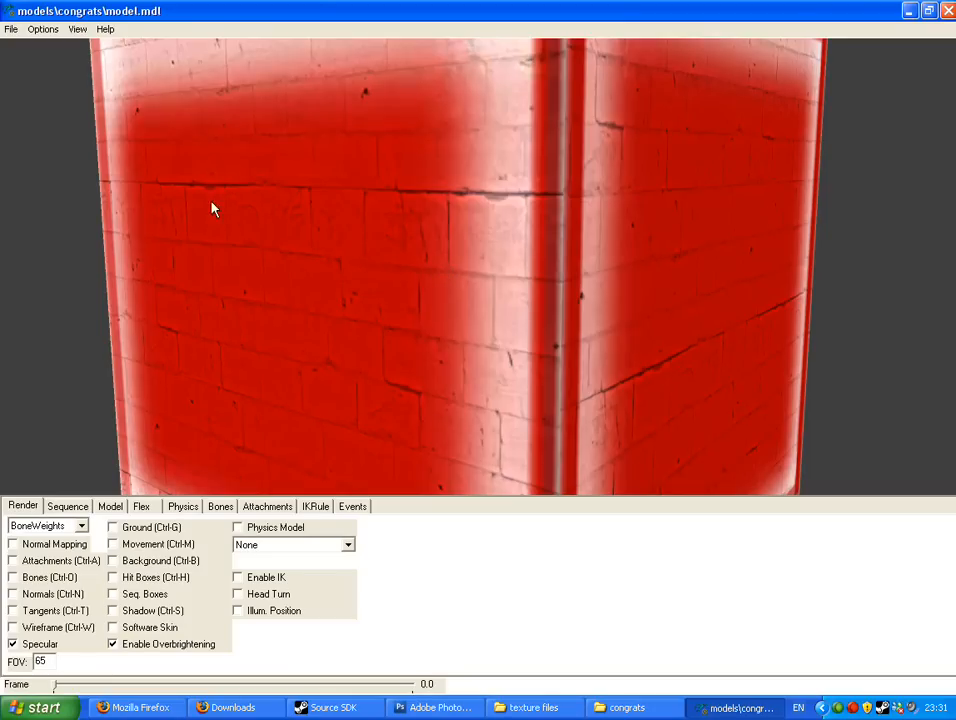
mouse_move(558, 206)
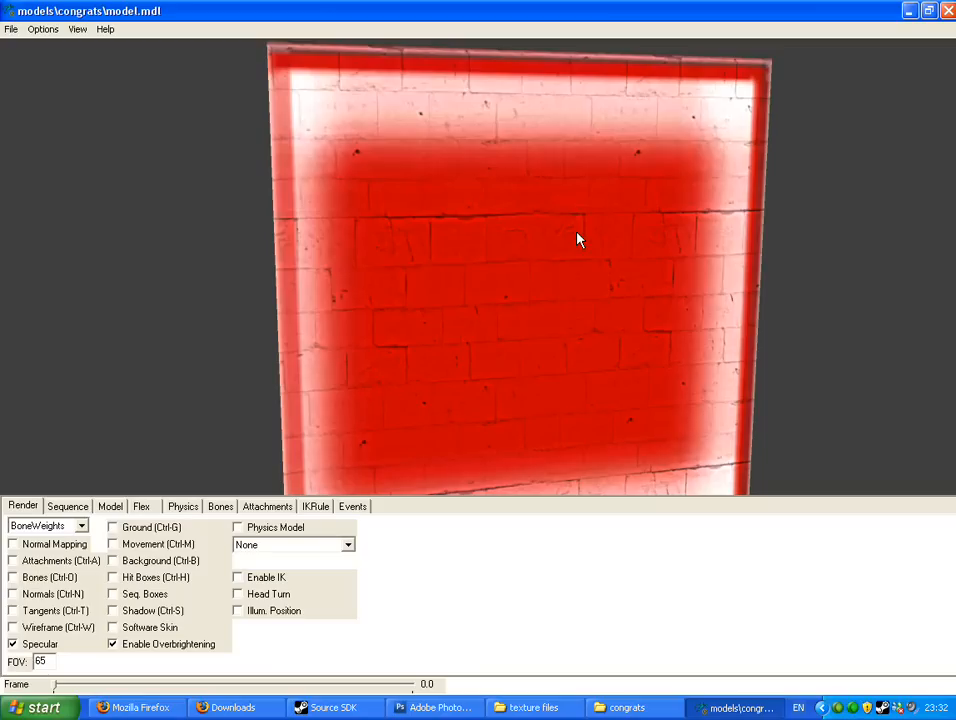
drag(576, 240, 464, 272)
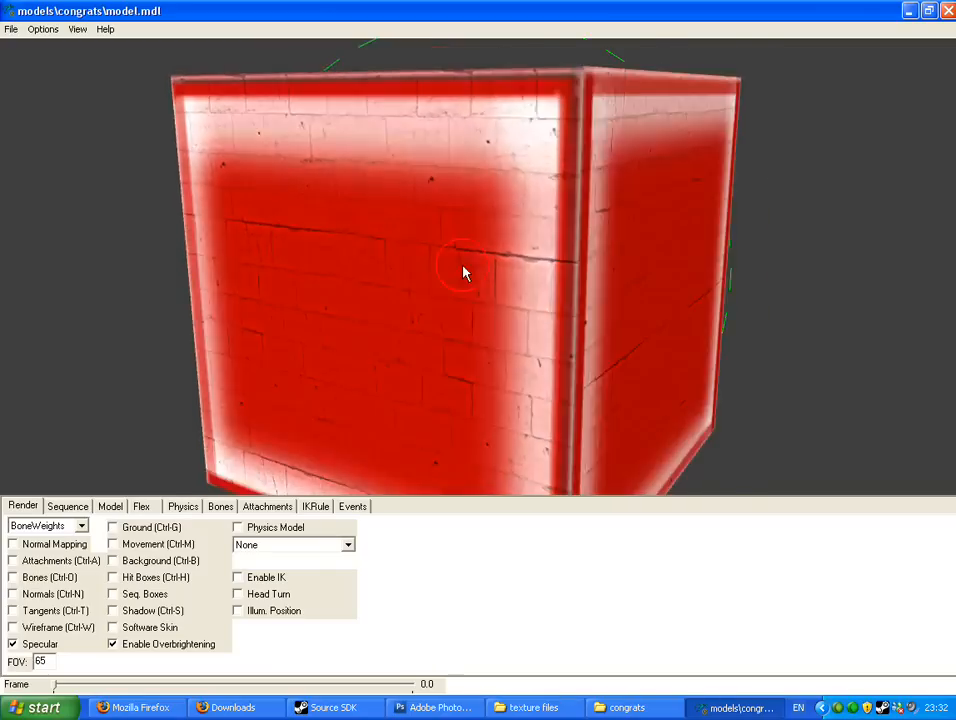
drag(464, 272, 552, 268)
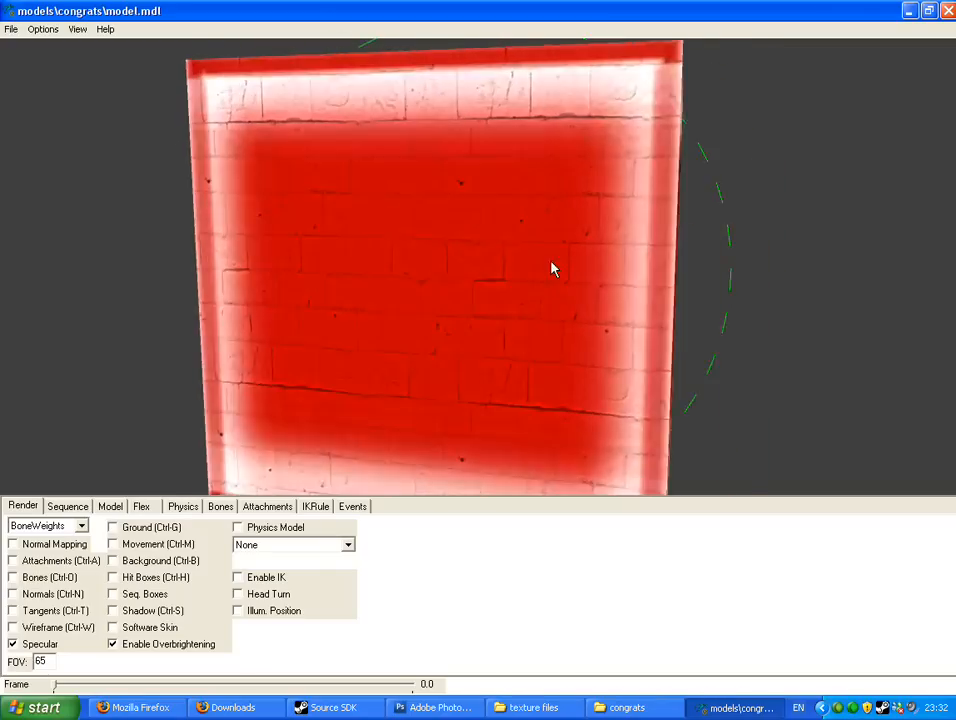
drag(550, 268, 460, 268)
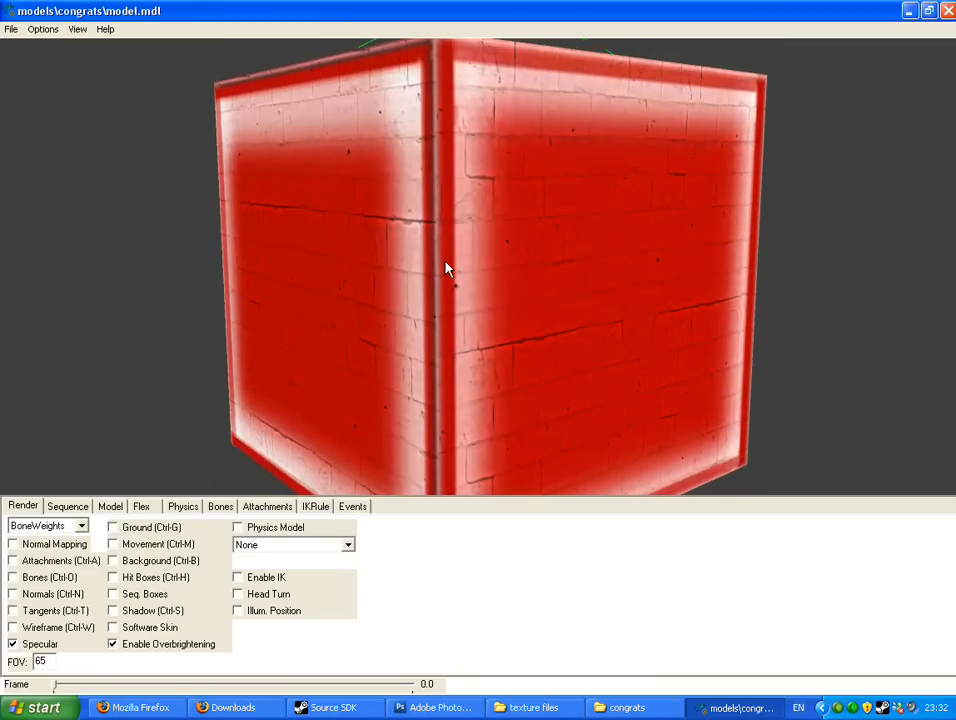
drag(448, 268, 496, 264)
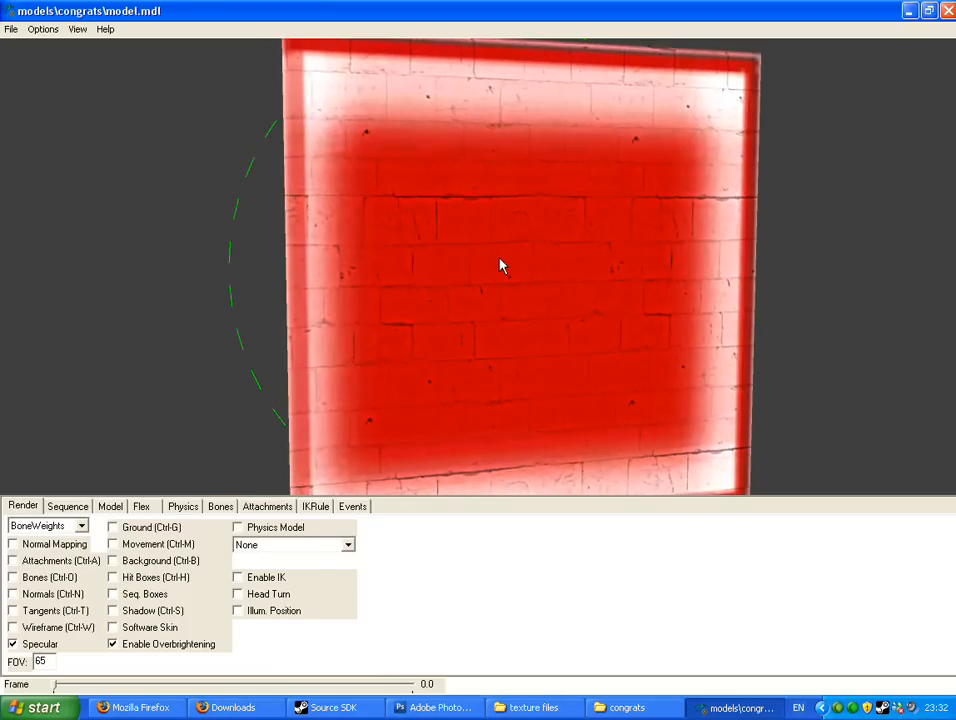
drag(500, 264, 400, 224)
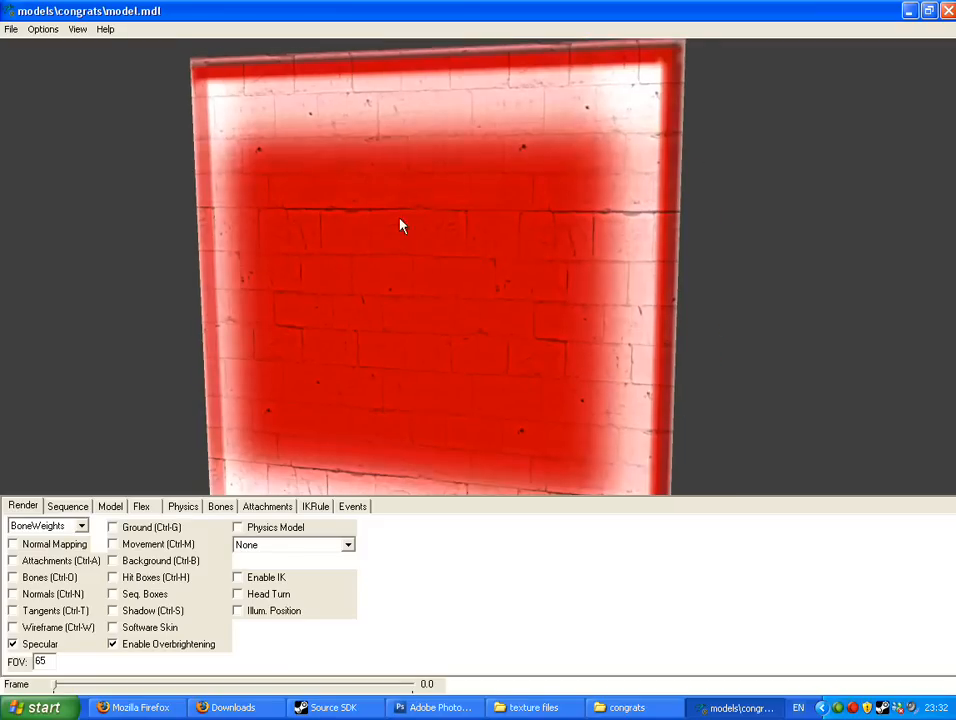
mouse_move(376, 272)
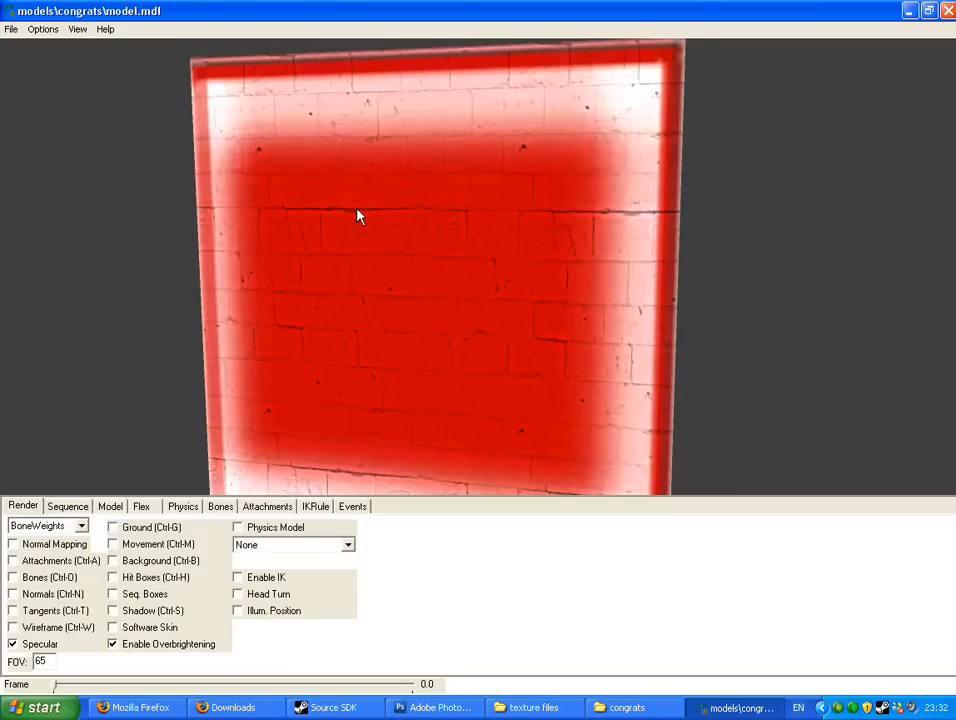
drag(360, 216, 278, 266)
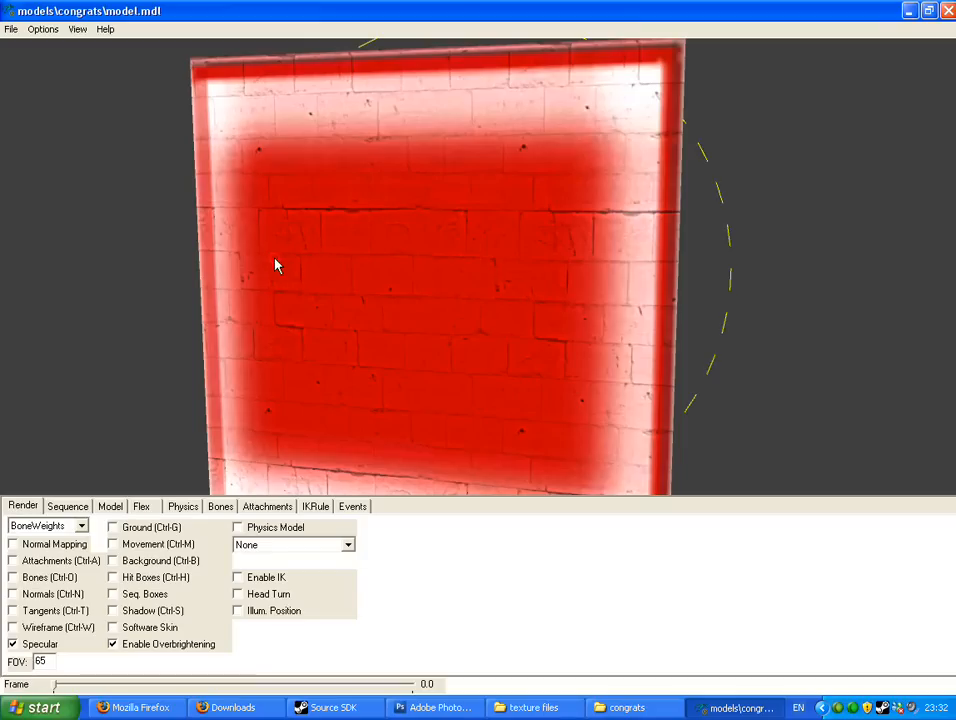
drag(278, 264, 350, 276)
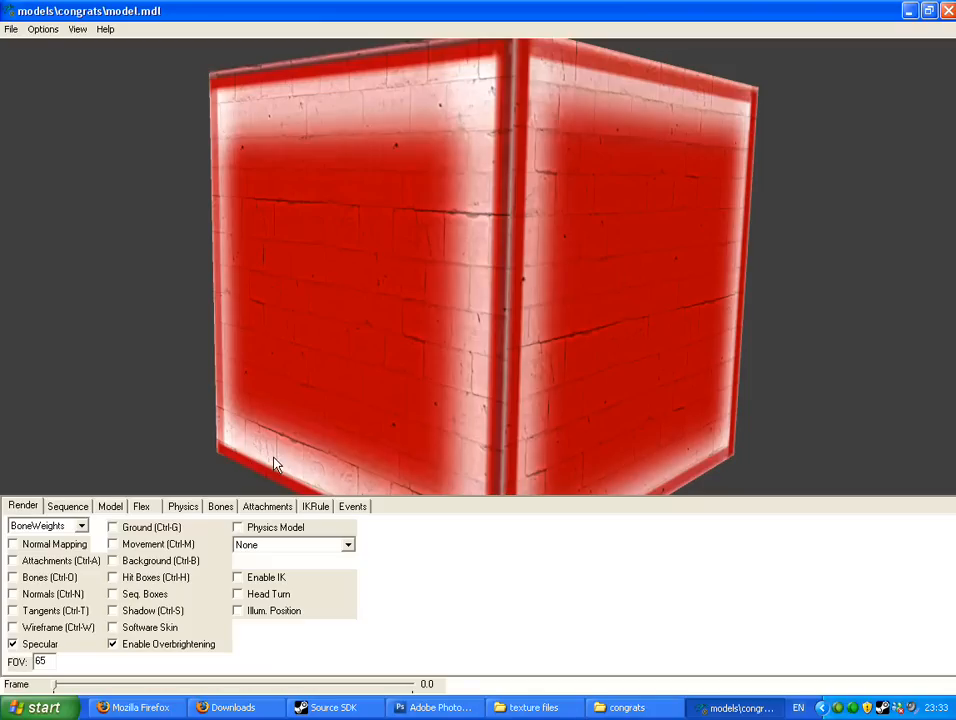
mouse_move(276, 358)
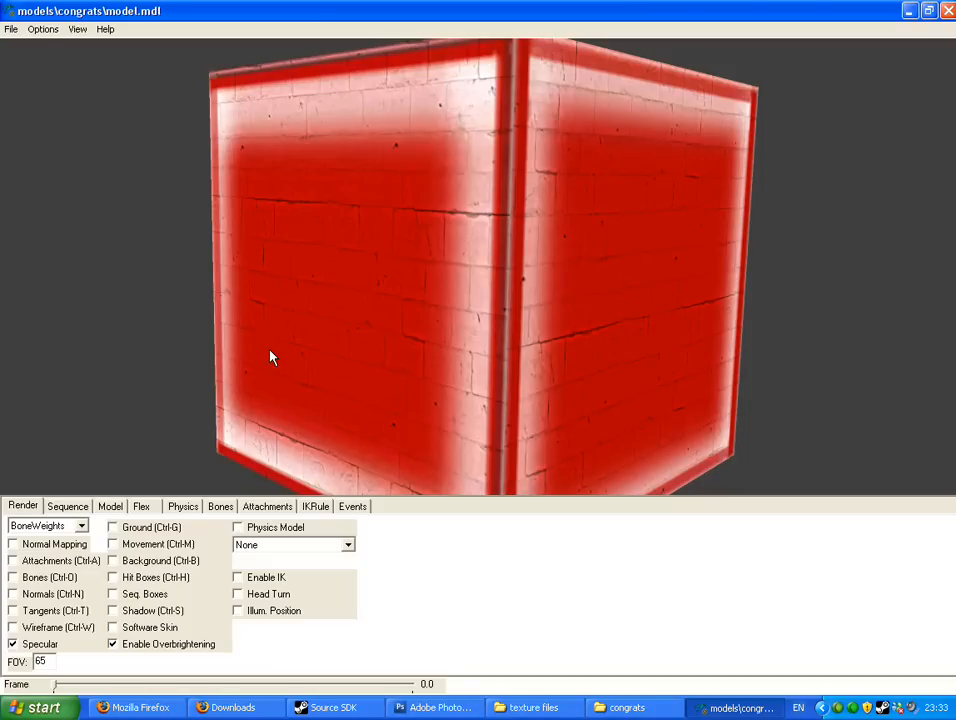